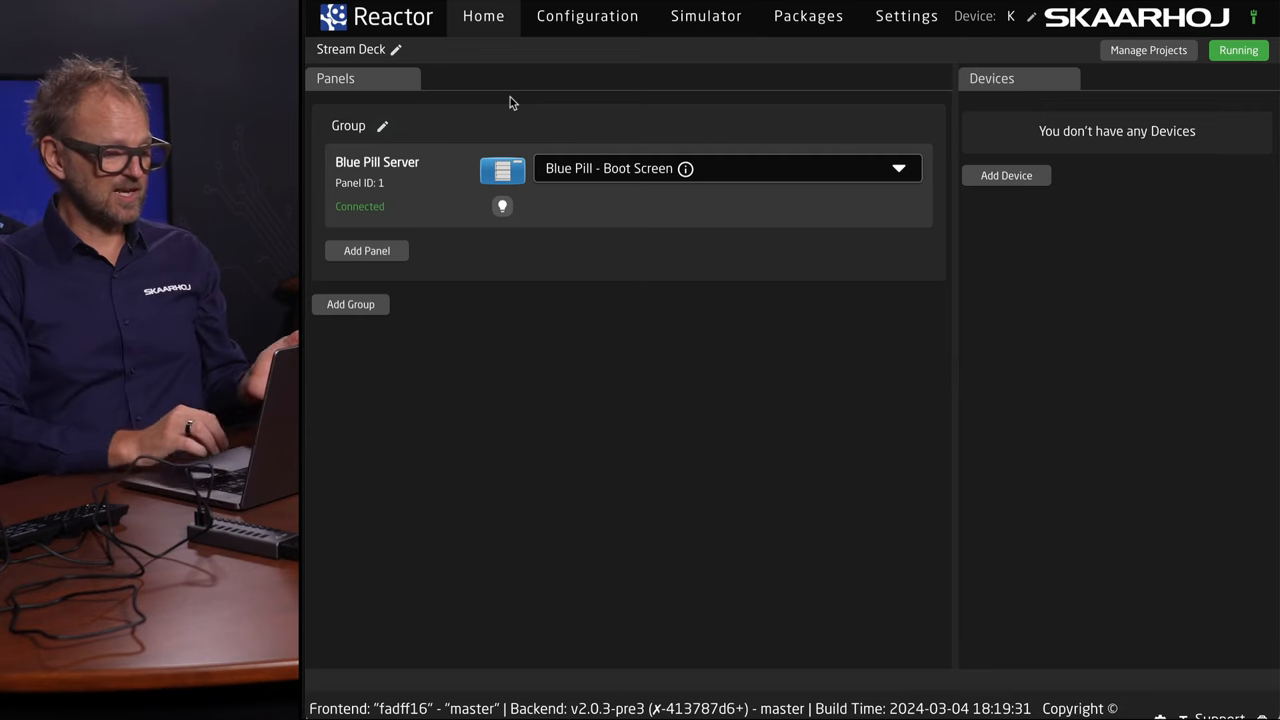
# Add the discovered XP_STREAMDECK-MK2 to the group as a second panel.
pyautogui.click(366, 250)
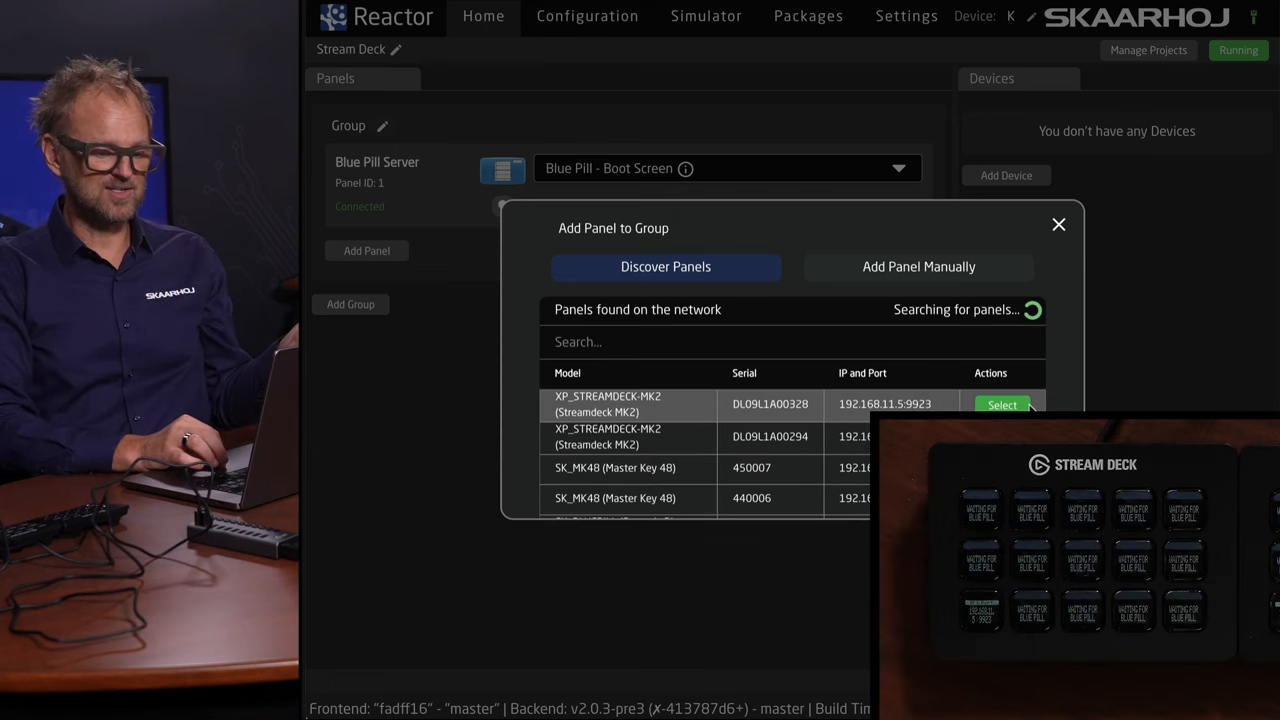
pyautogui.click(1001, 405)
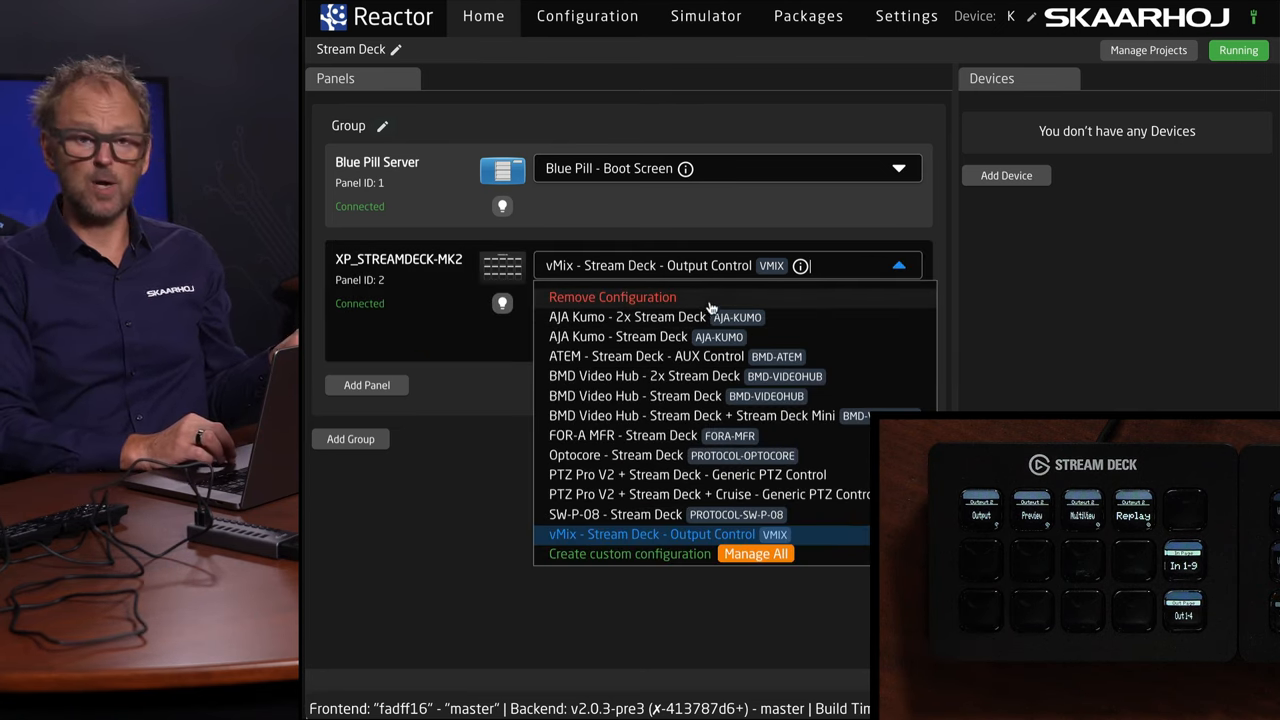
pyautogui.moveTo(705, 356)
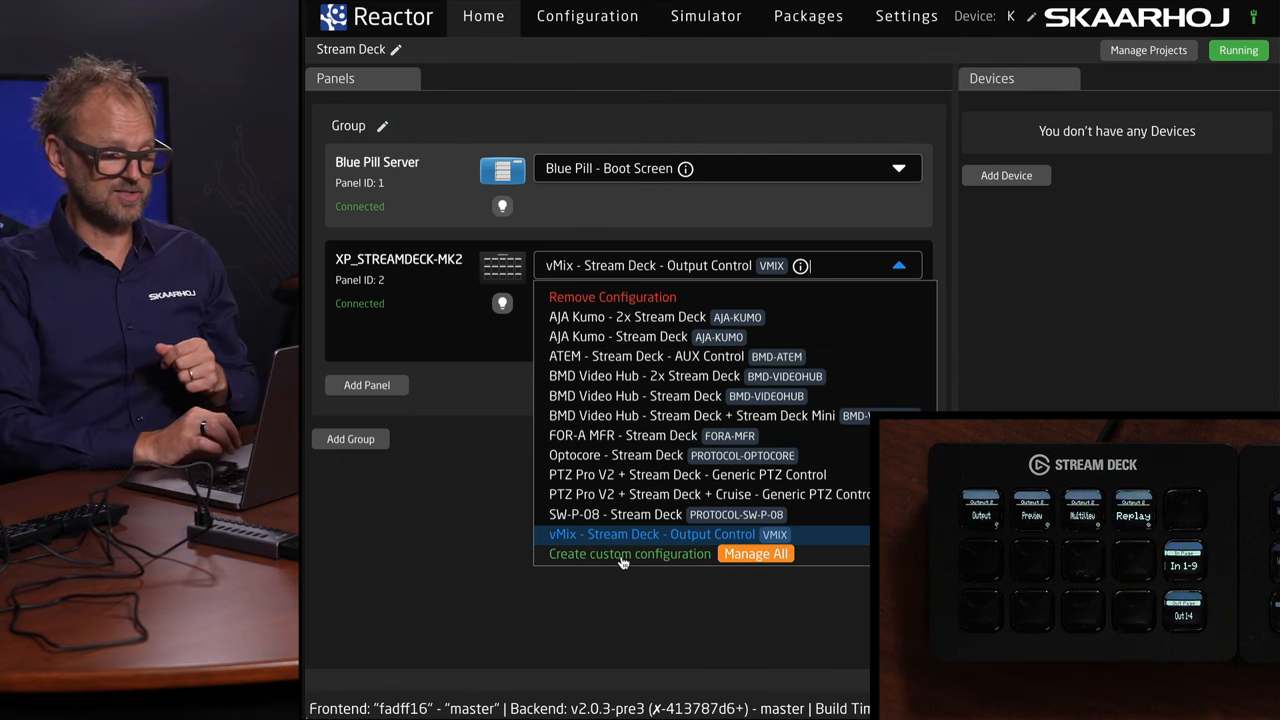
pyautogui.moveTo(1170, 318)
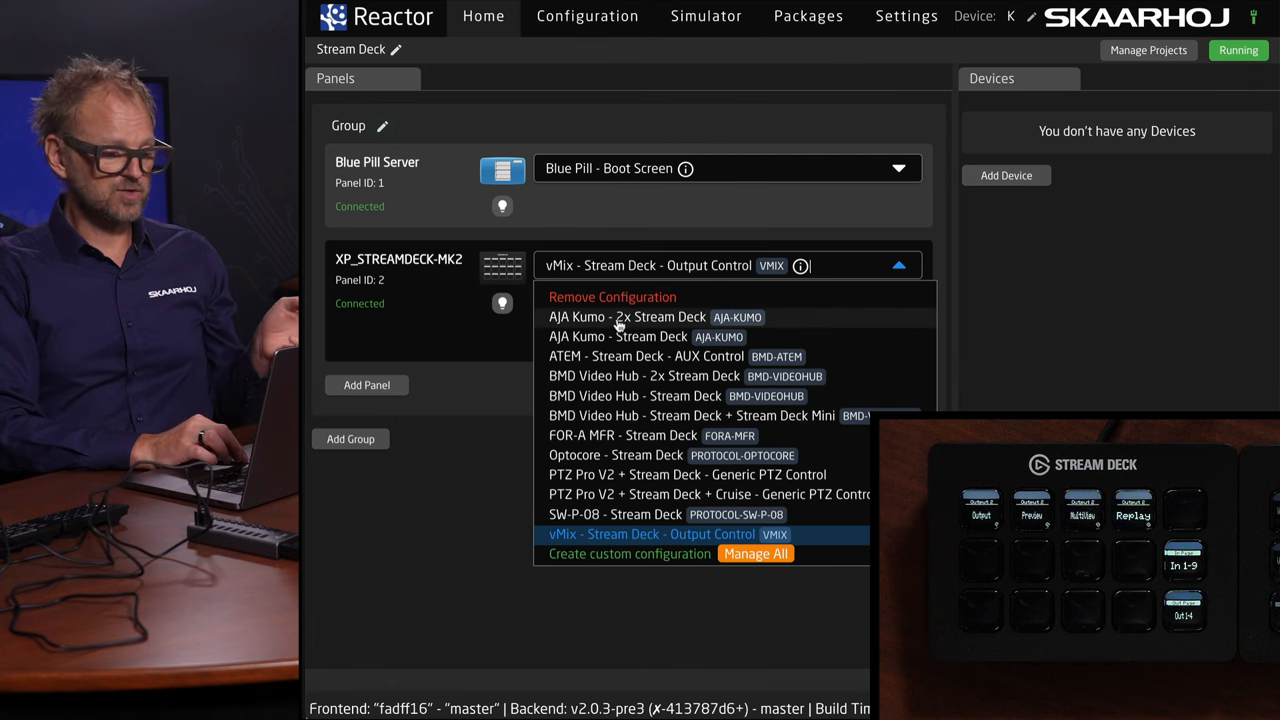
pyautogui.moveTo(1143, 357)
pyautogui.write('k')
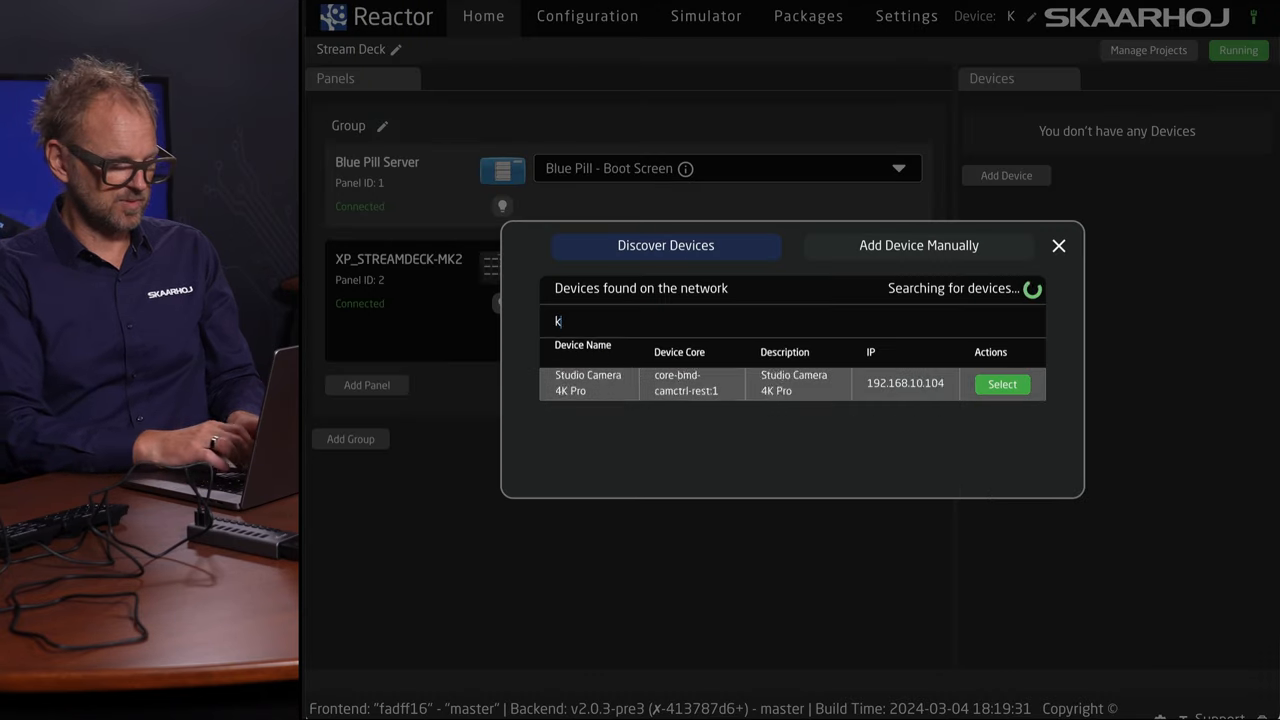
# Find and save the AJA KUMO 1616 router as a device.
pyautogui.write('umo')
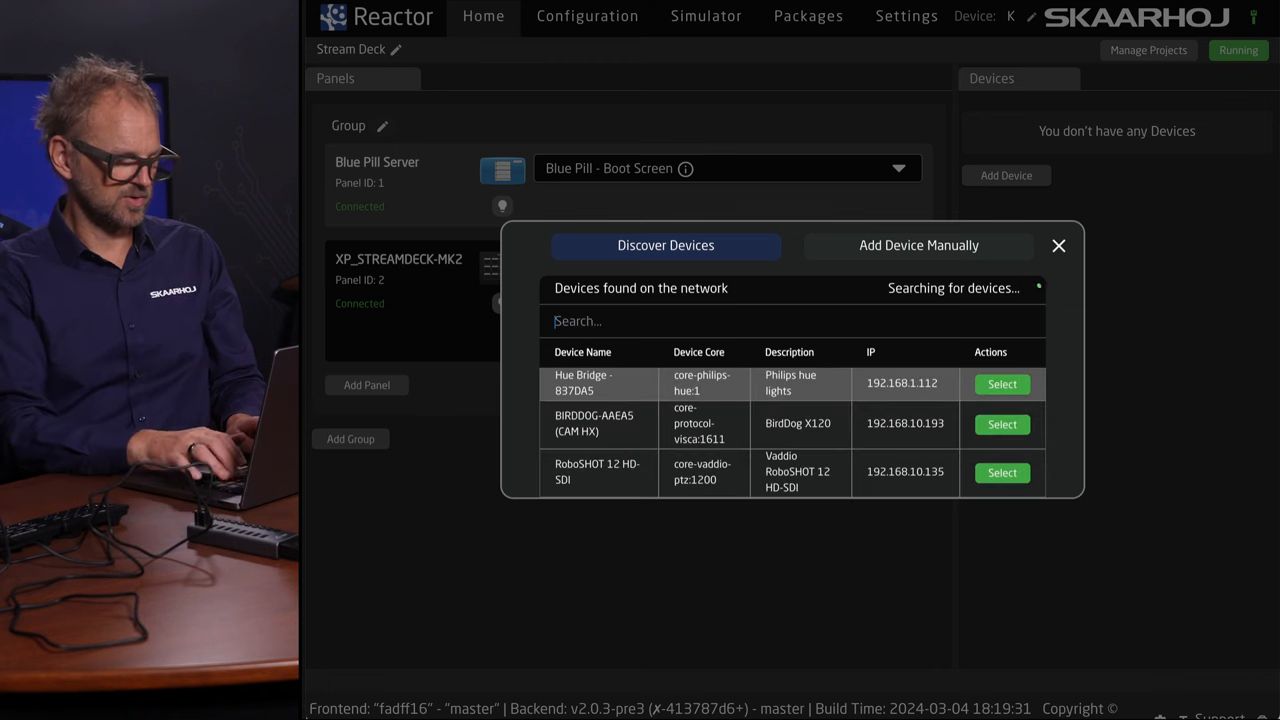
pyautogui.write('aja')
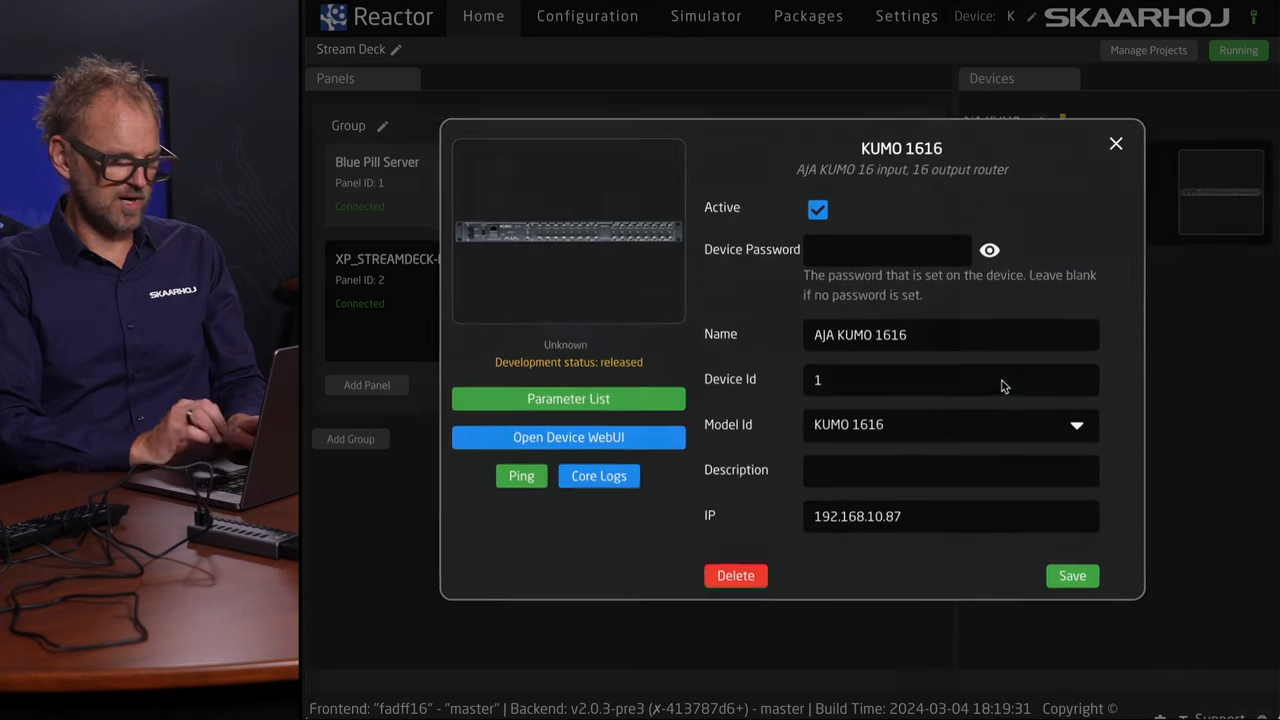
pyautogui.click(1116, 143)
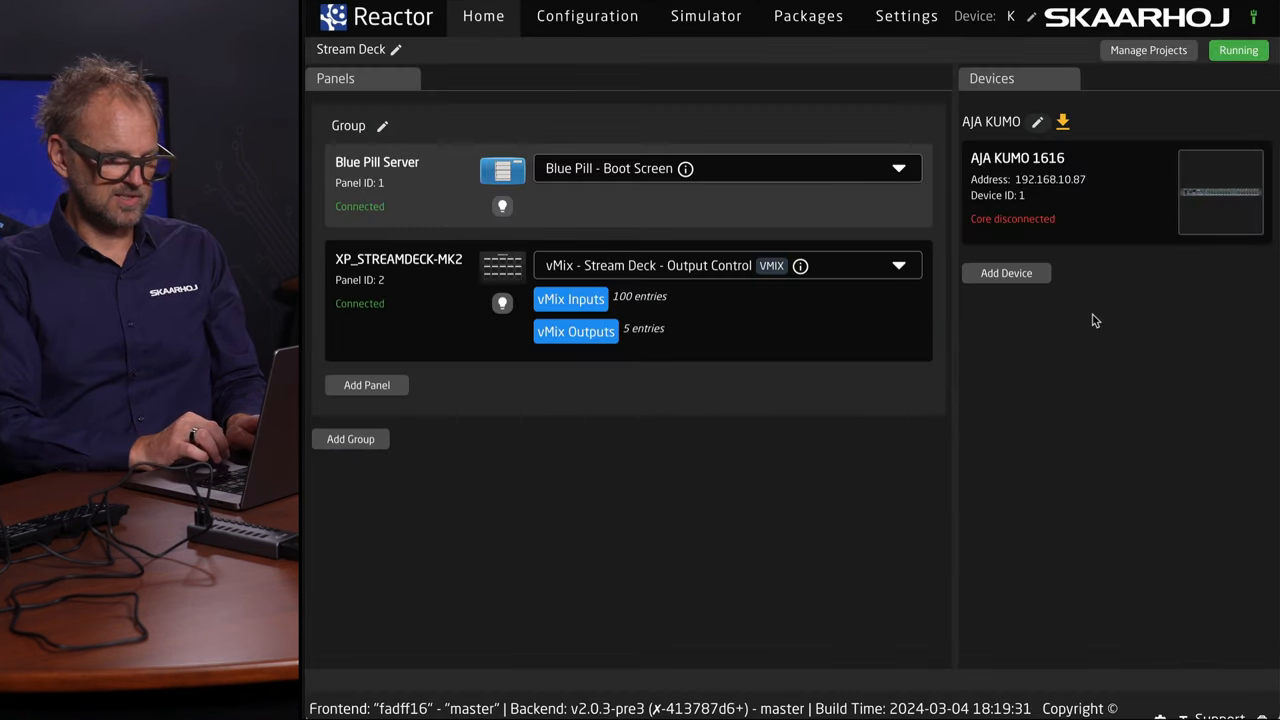
# Add the discovered Smart Videohub router as a device.
pyautogui.click(1006, 273)
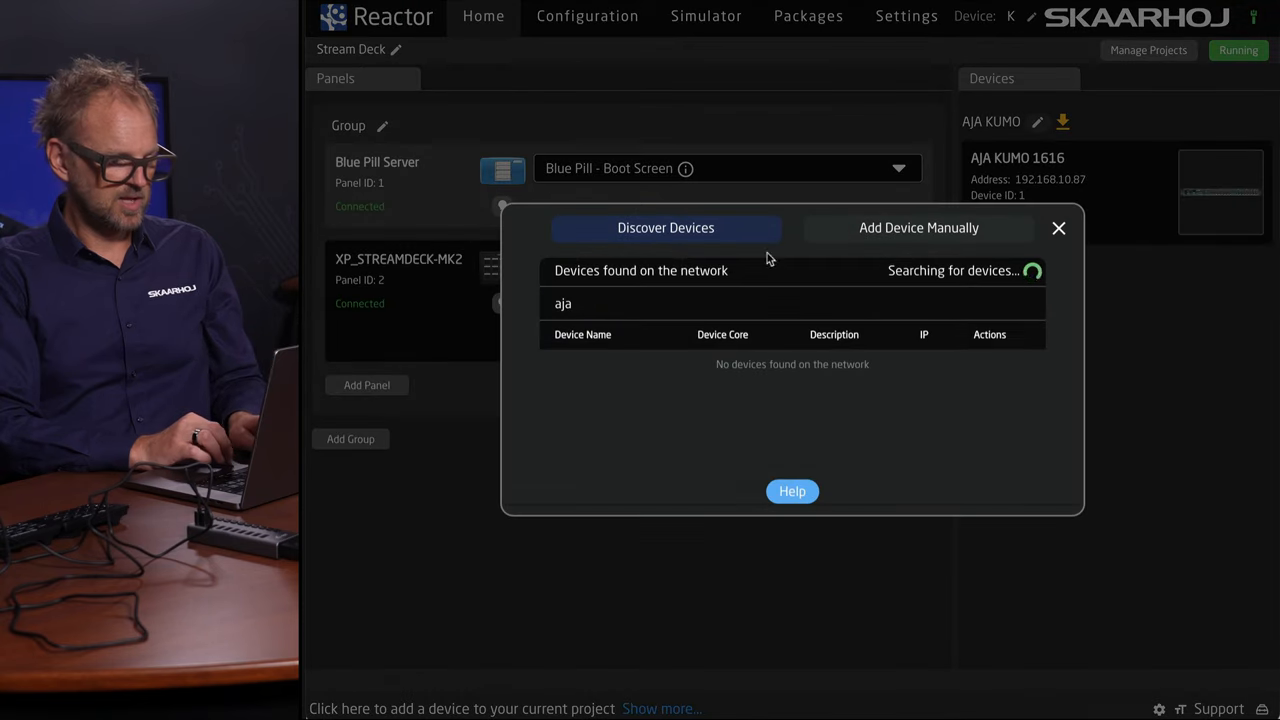
pyautogui.write('video')
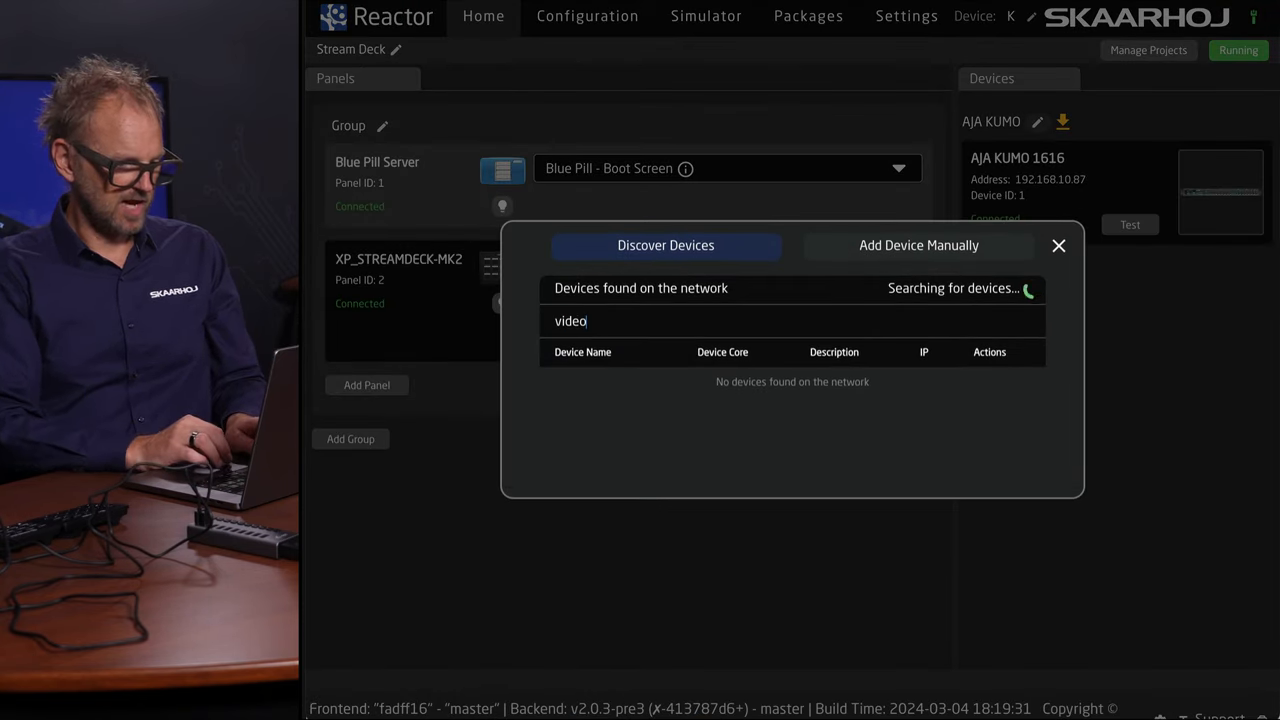
pyautogui.moveTo(742, 350)
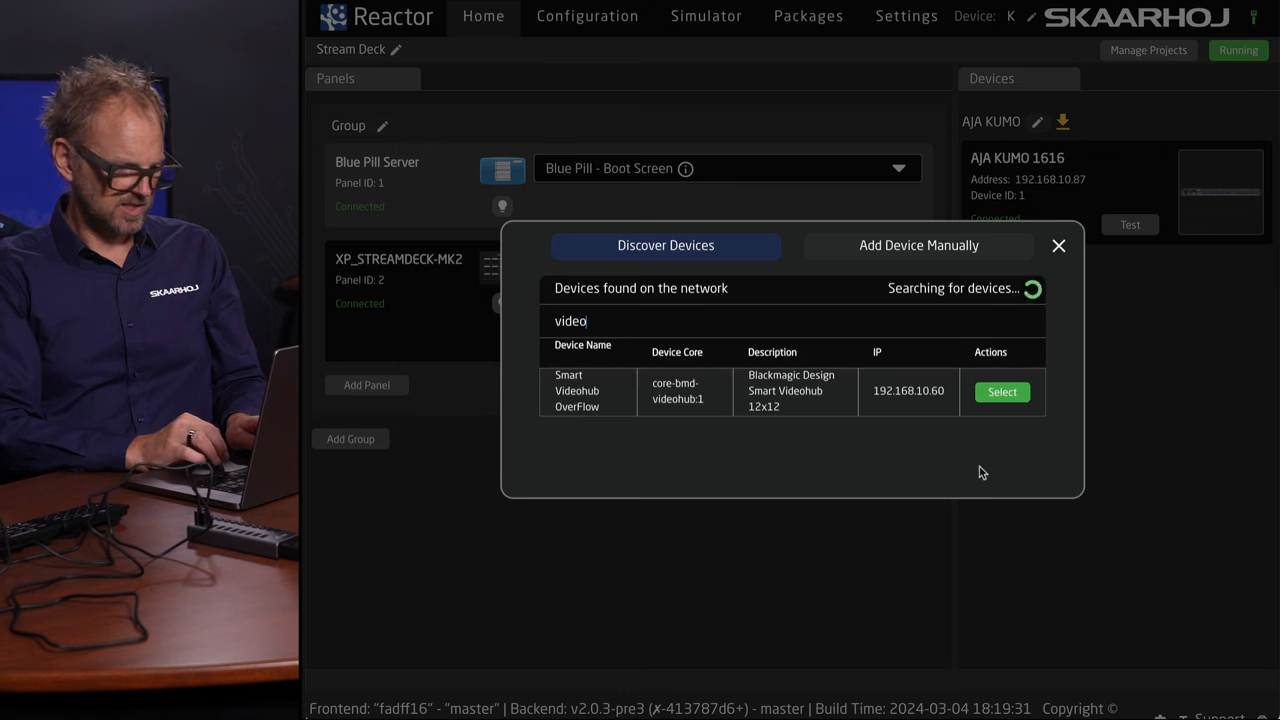
pyautogui.moveTo(603, 433)
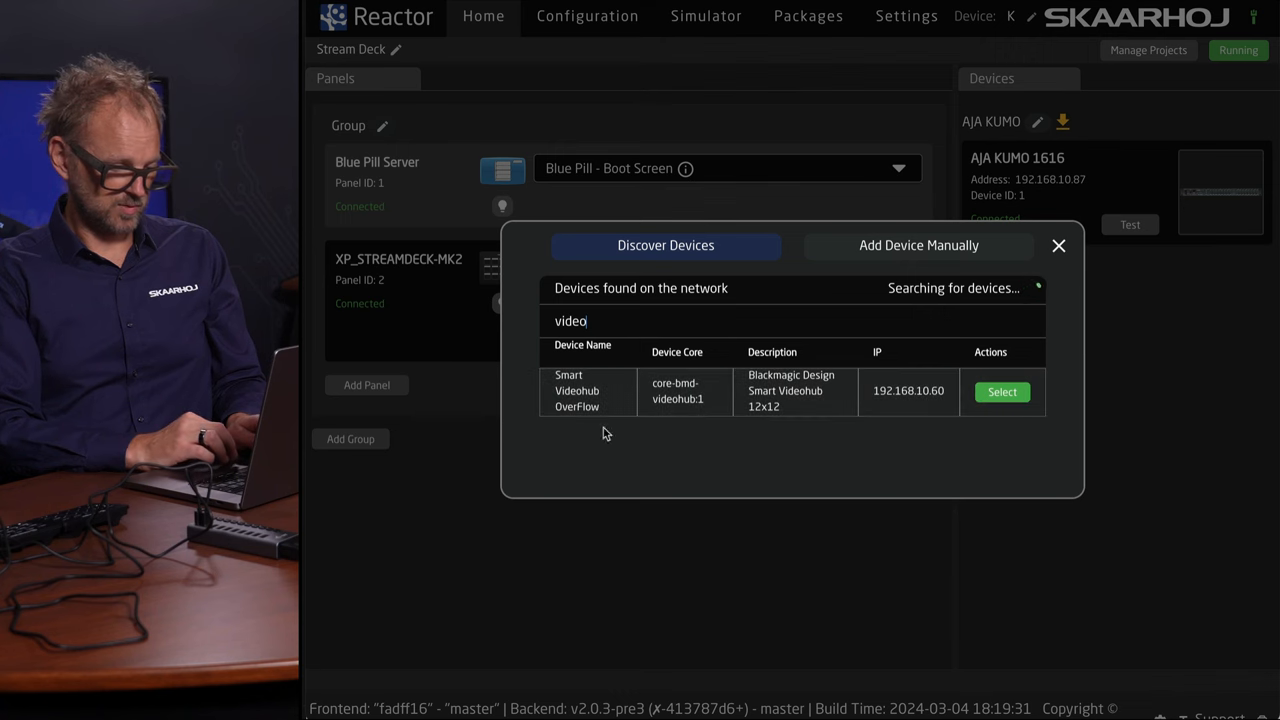
pyautogui.click(1001, 391)
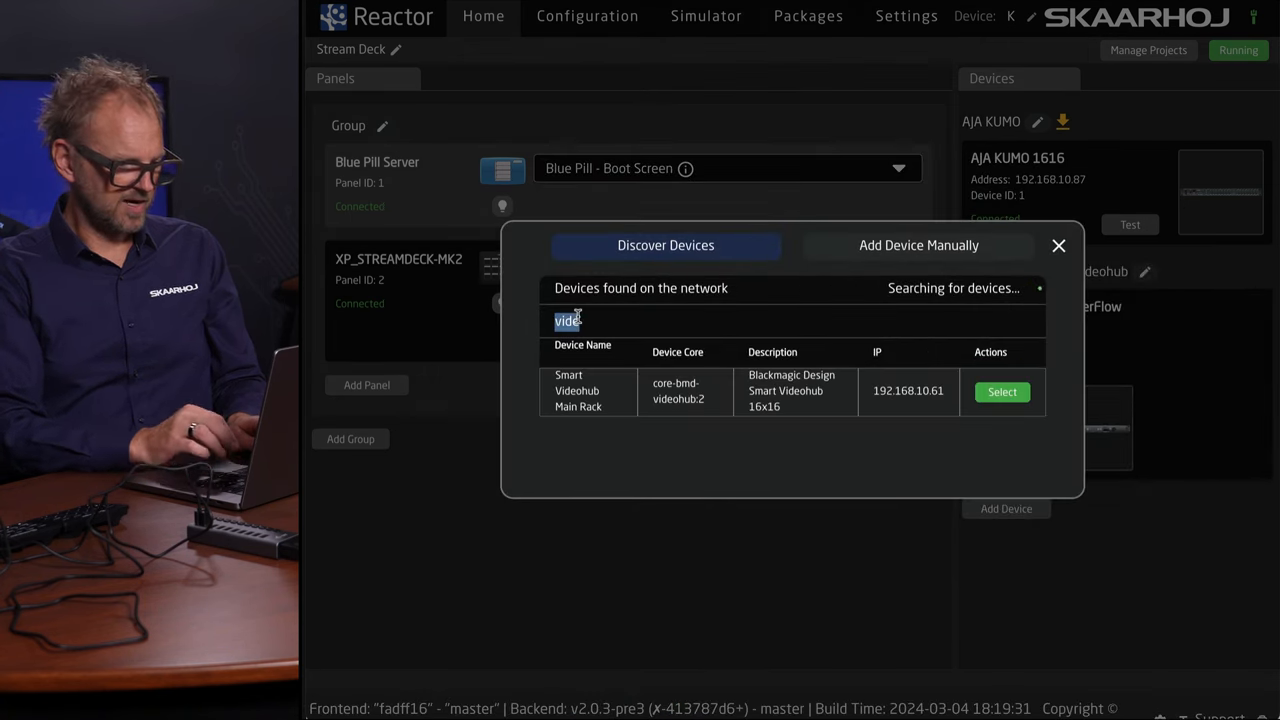
# Search 'atem' and save the Blackmagic ATEM Television Studio device.
pyautogui.write('atem')
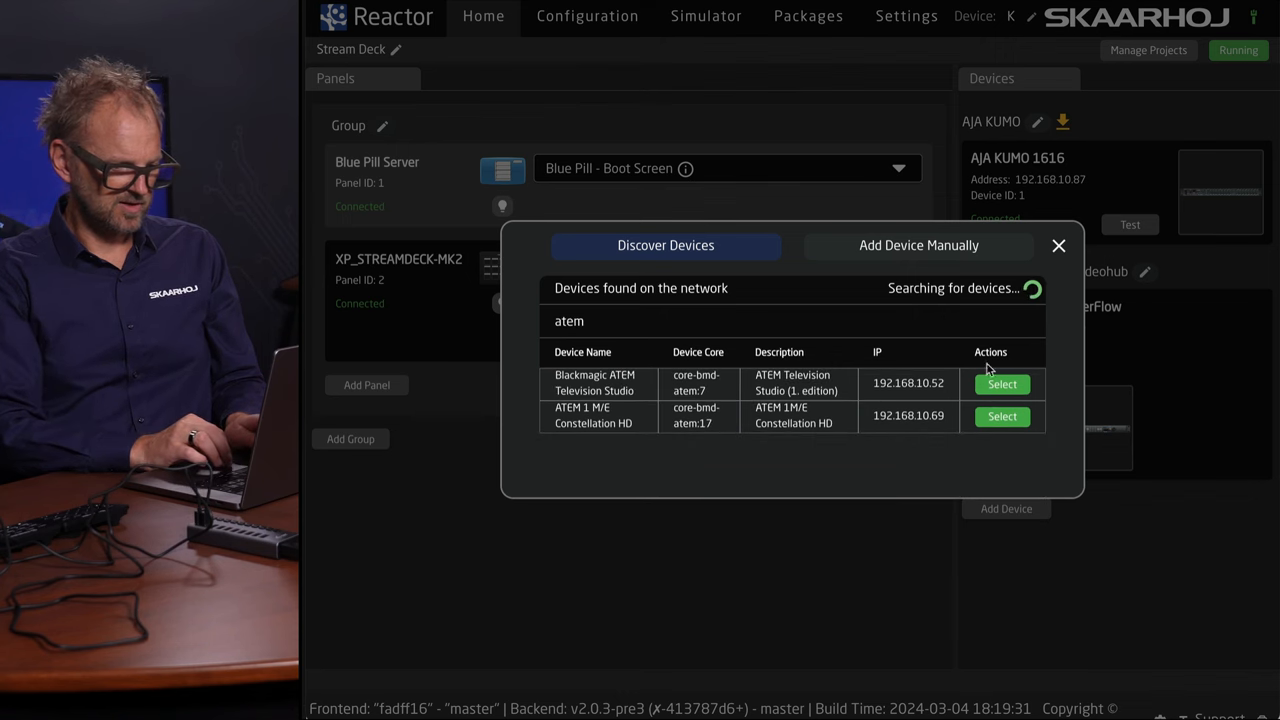
pyautogui.click(1002, 384)
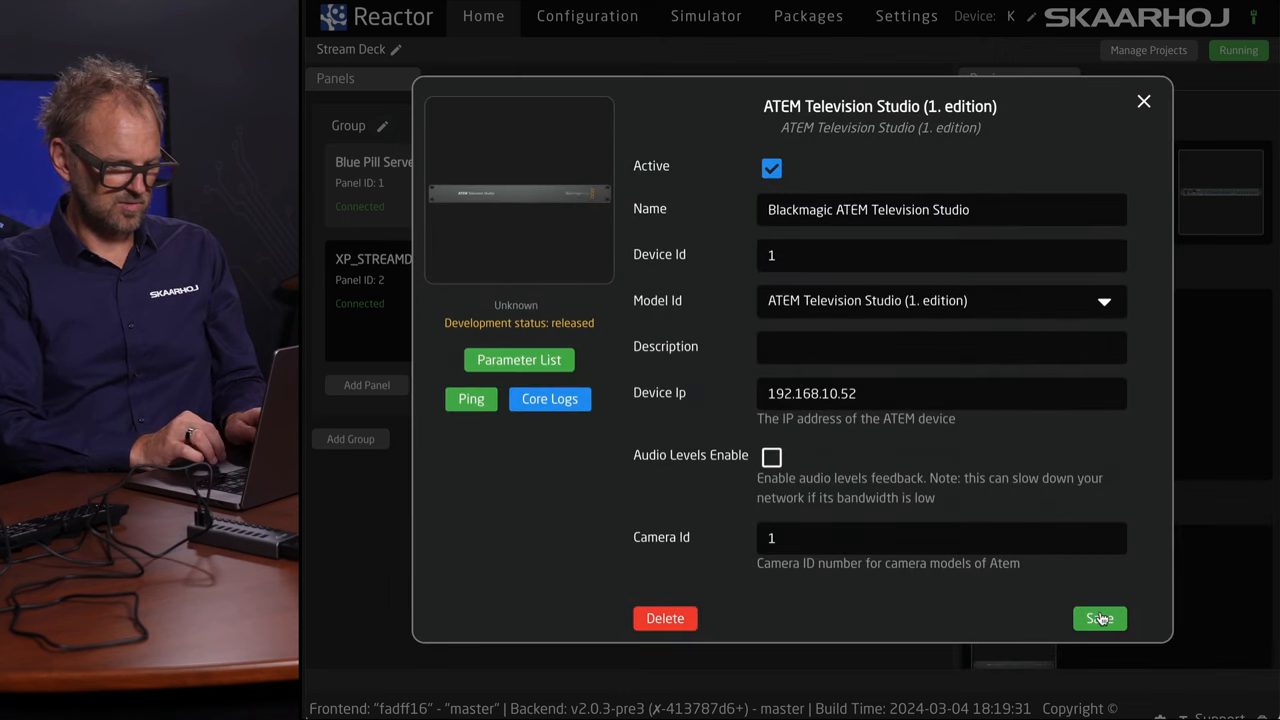
pyautogui.click(1099, 618)
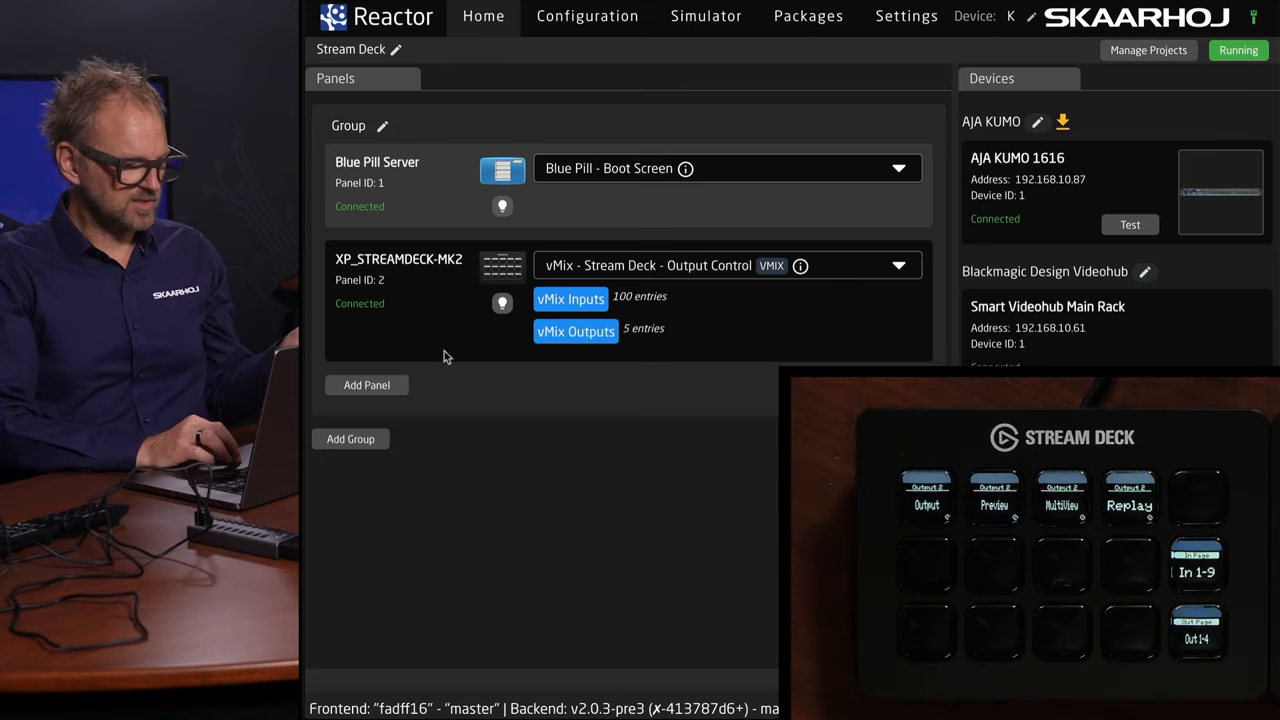
# Assign the 'AJA Kumo - Stream Deck' configuration to the Stream Deck panel.
pyautogui.click(897, 265)
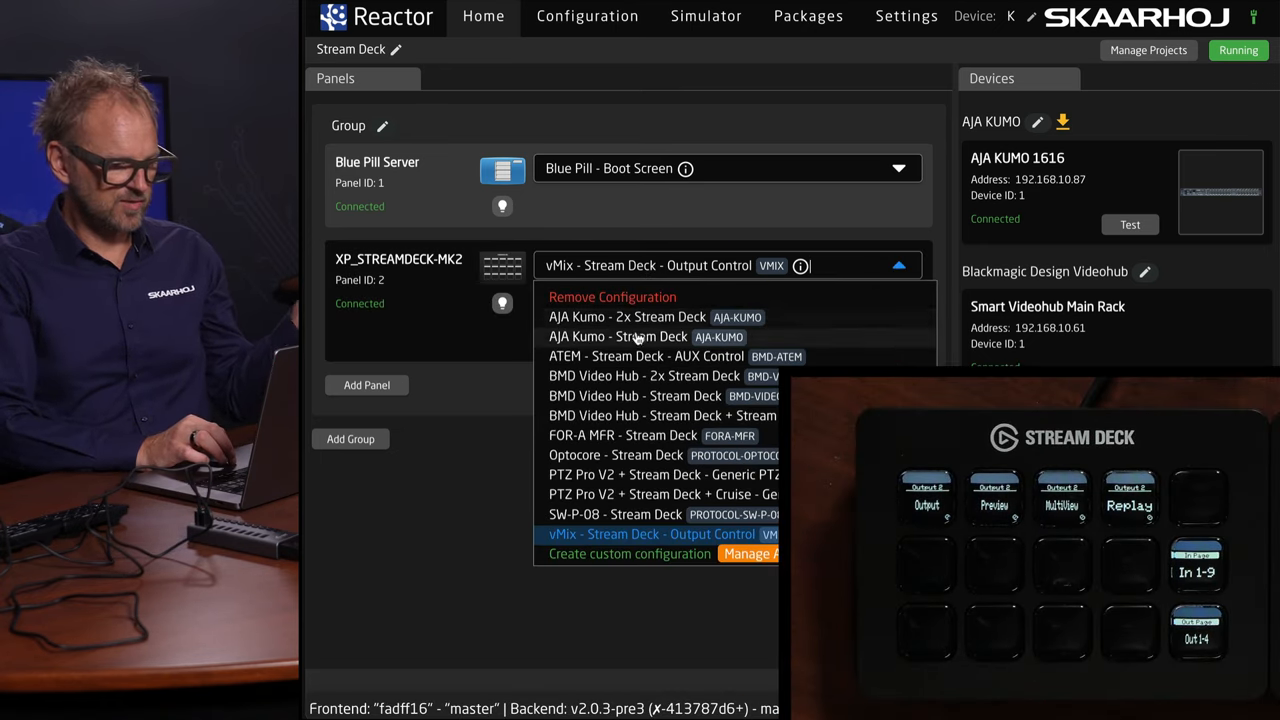
pyautogui.click(618, 336)
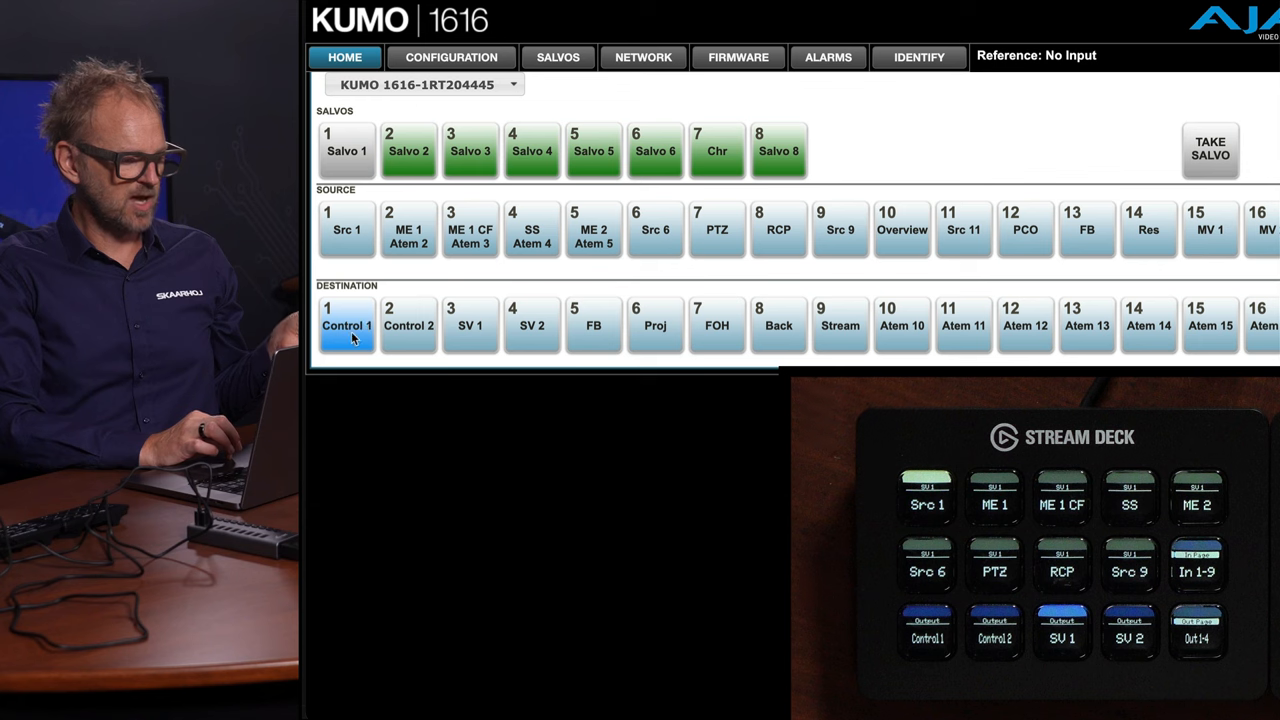
# Select destination 1, Control 1, on the KUMO Home page.
pyautogui.click(470, 325)
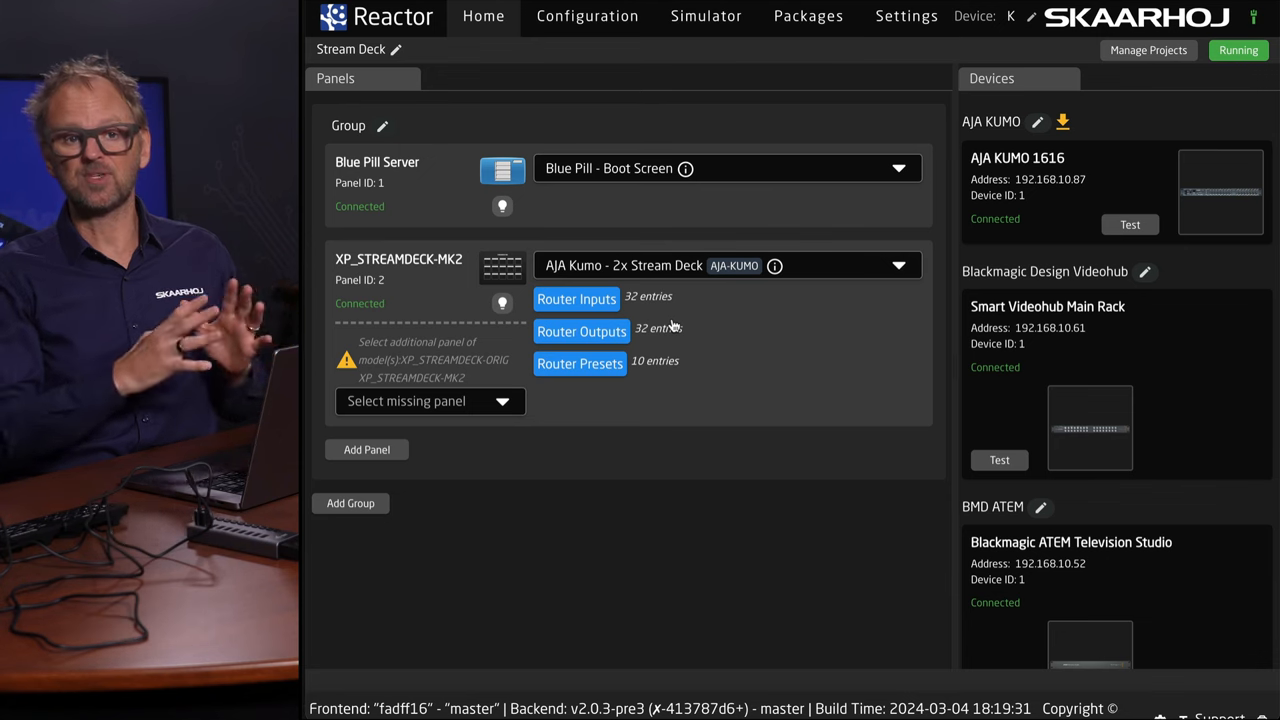
# Fill the missing panel slot with a second XP_STREAMDECK-MK2.
pyautogui.click(430, 401)
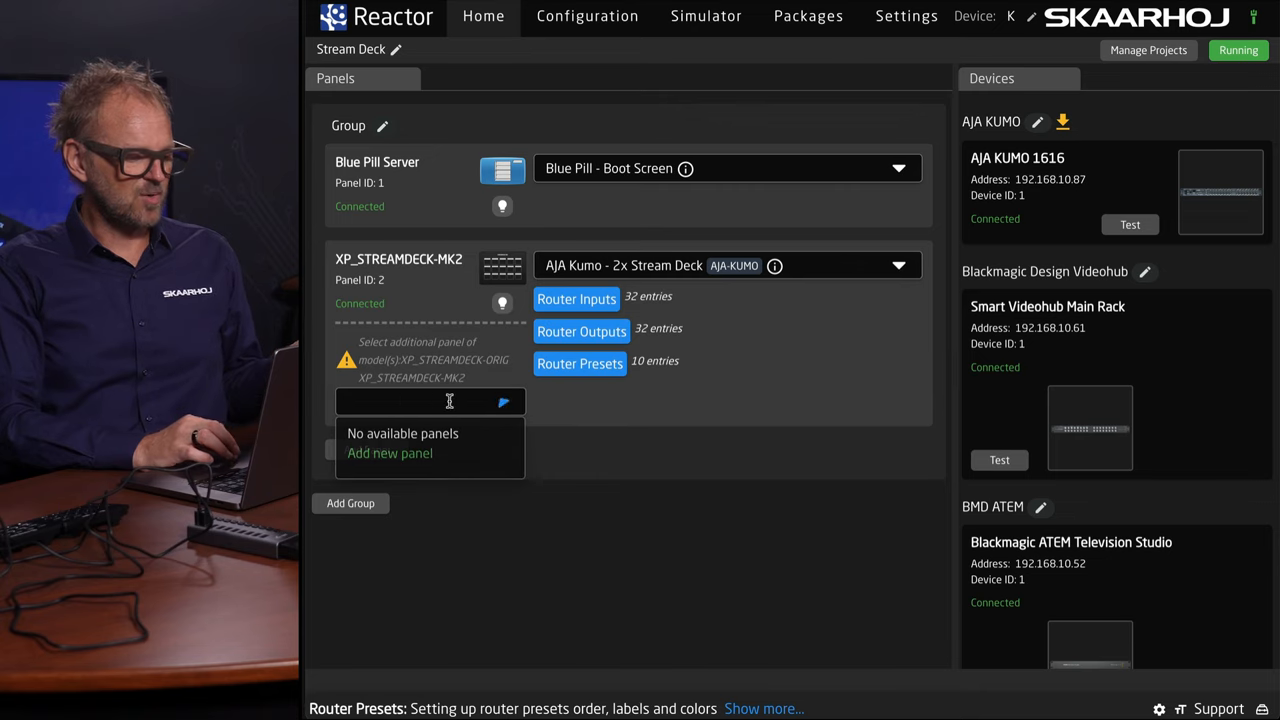
pyautogui.click(389, 453)
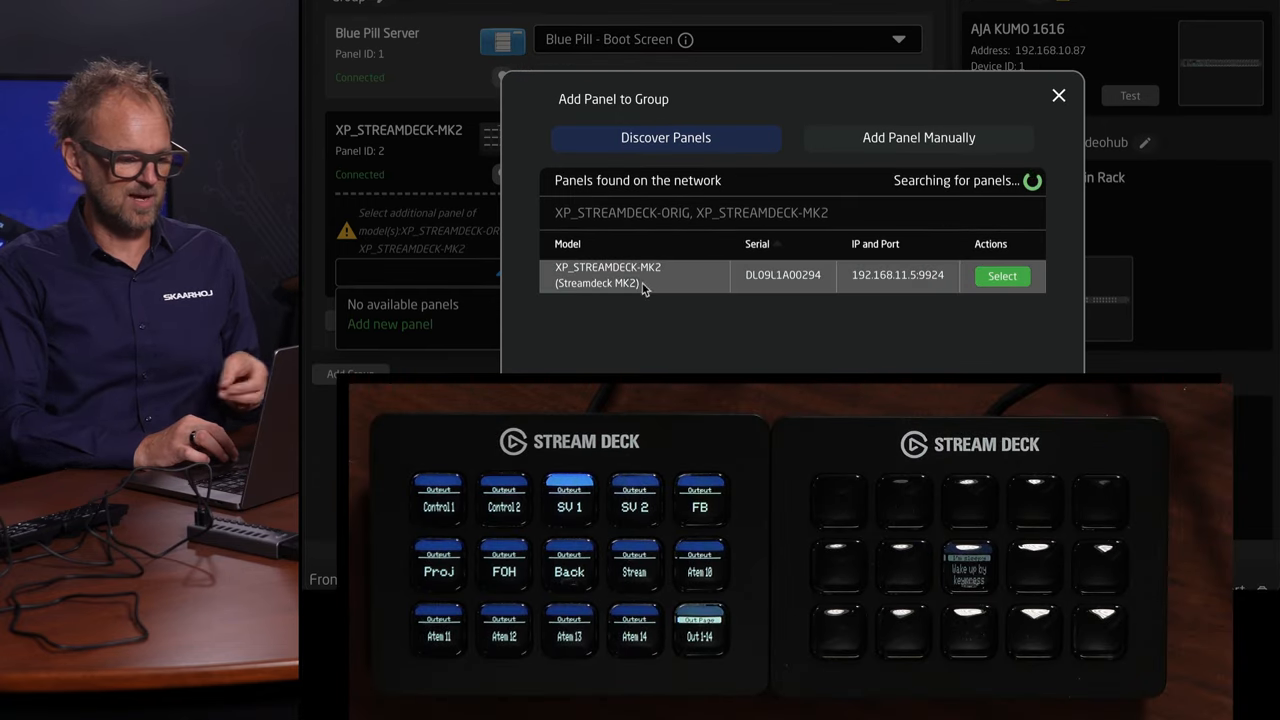
pyautogui.click(1002, 276)
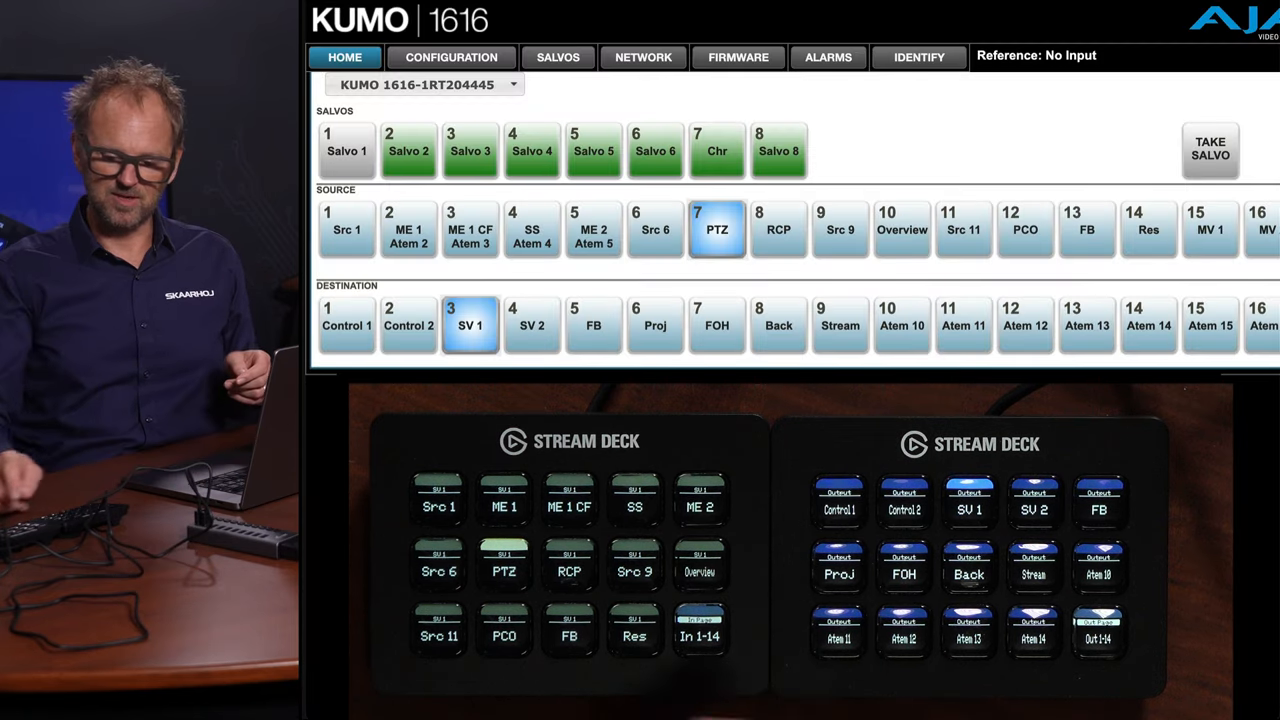
# Route Src 1 to destination SV 2 in the KUMO web UI.
pyautogui.click(838, 500)
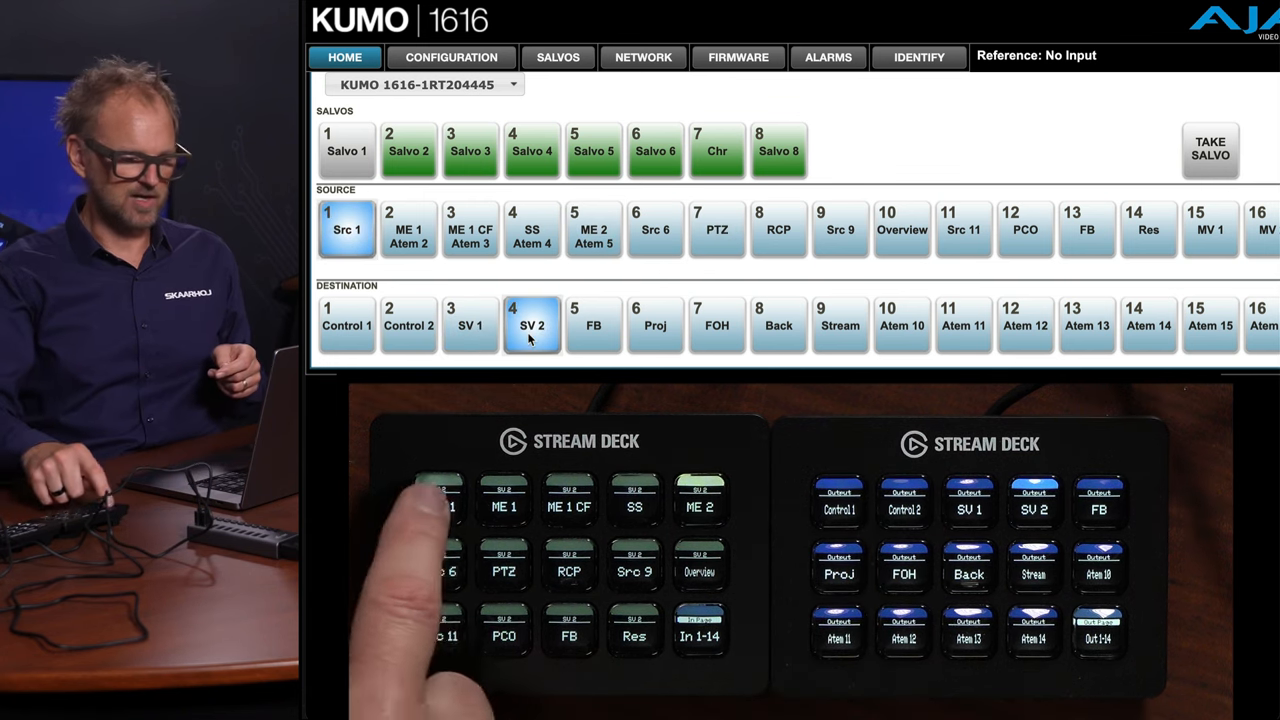
pyautogui.click(470, 229)
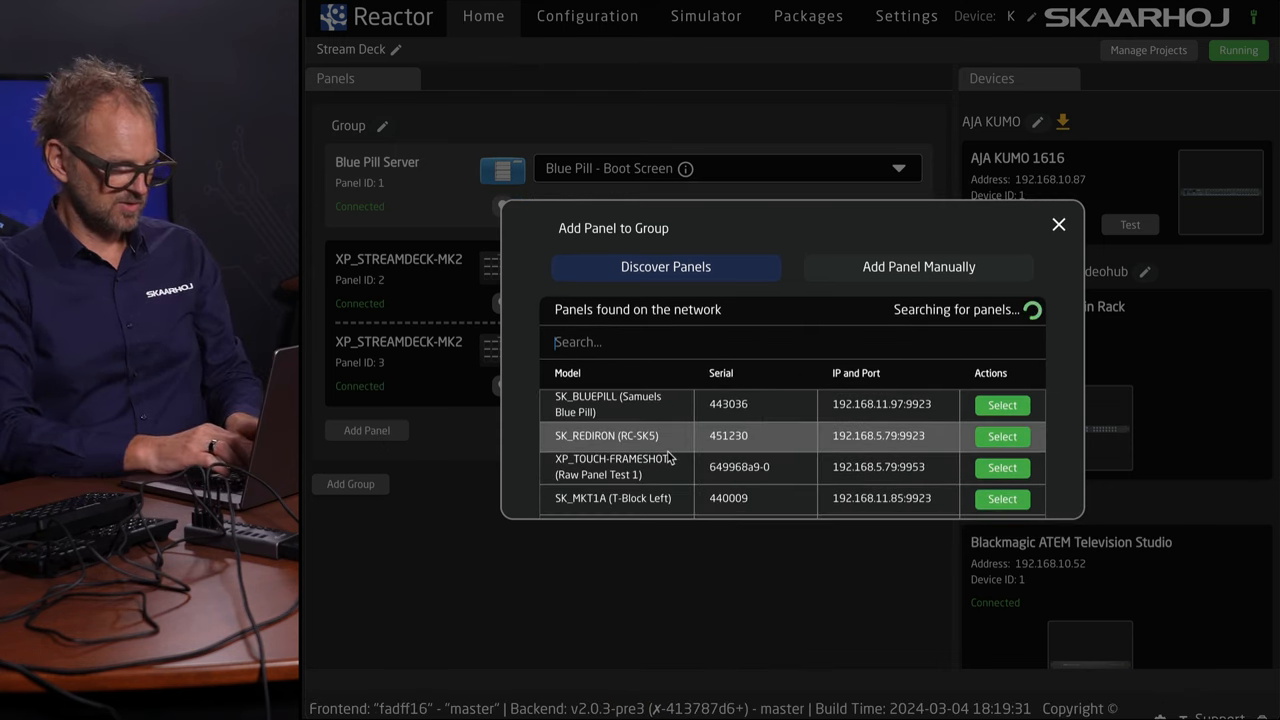
# Search 'stream' and add the discovered XP_STREAMDECK-XL panels to the group.
pyautogui.write('stream')
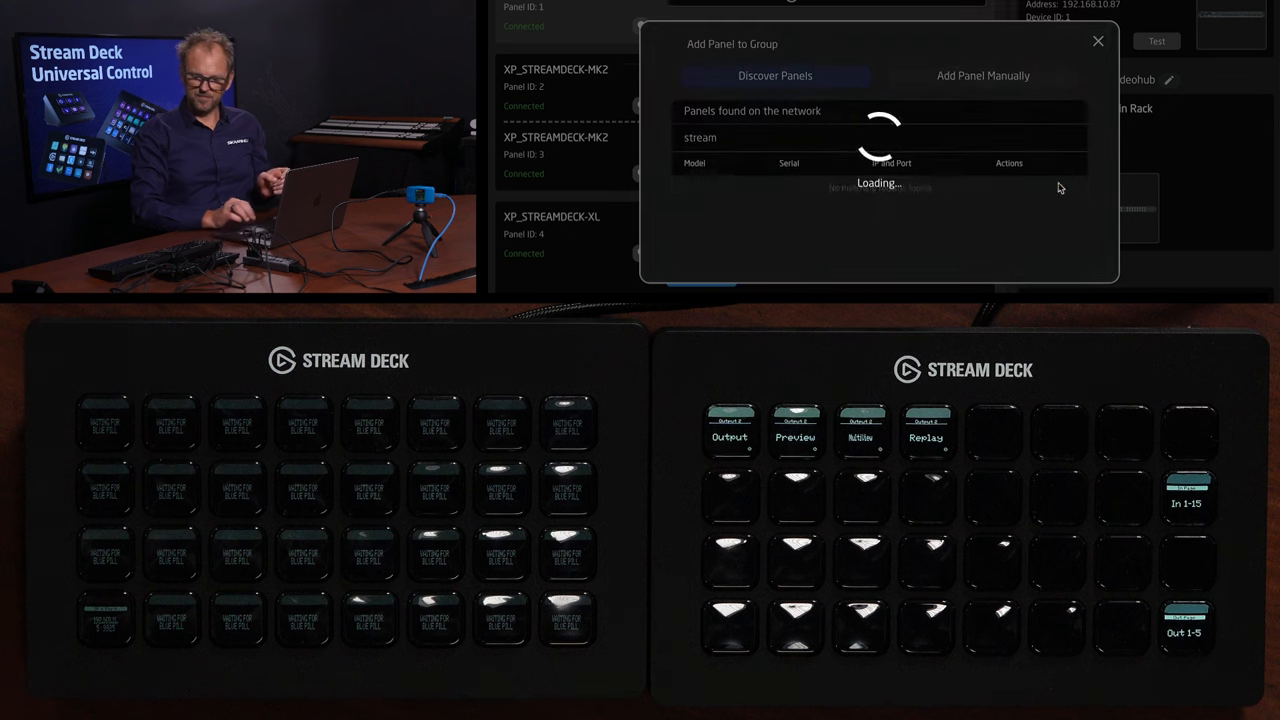
pyautogui.click(1098, 41)
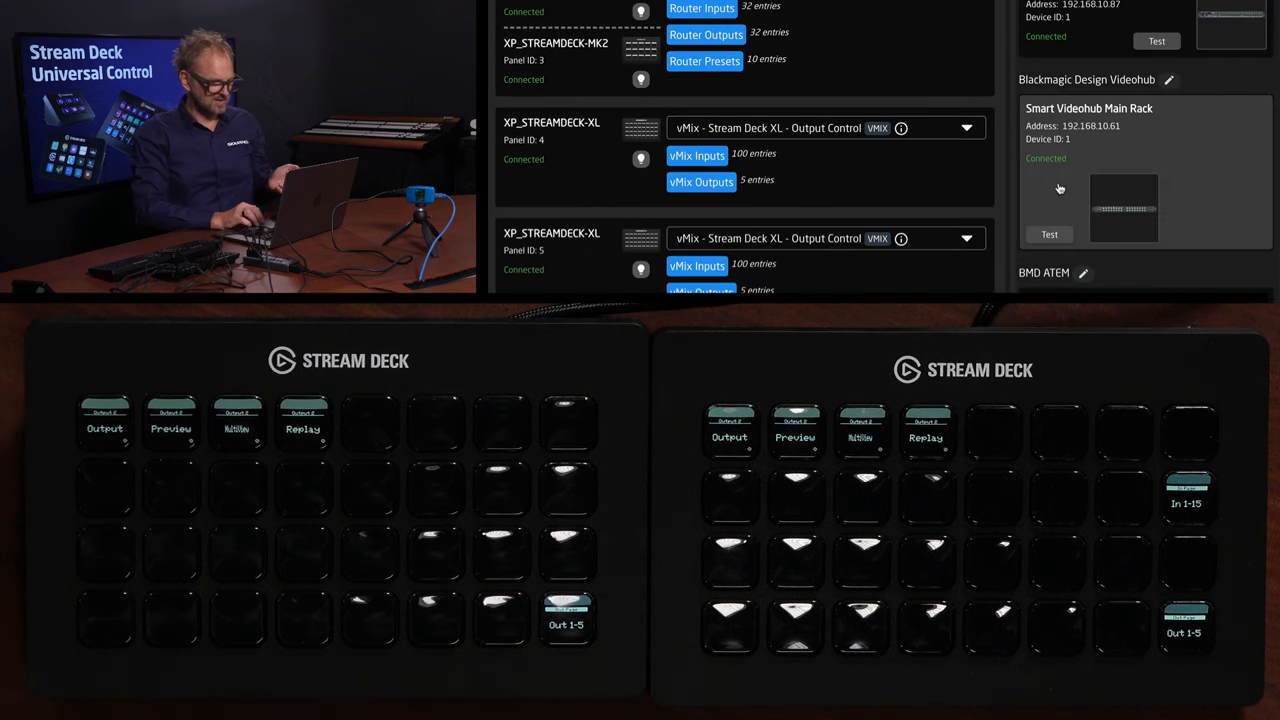
# Switch the Stream Deck XL panels to the BMD Video Hub 2x XL configuration.
pyautogui.click(965, 127)
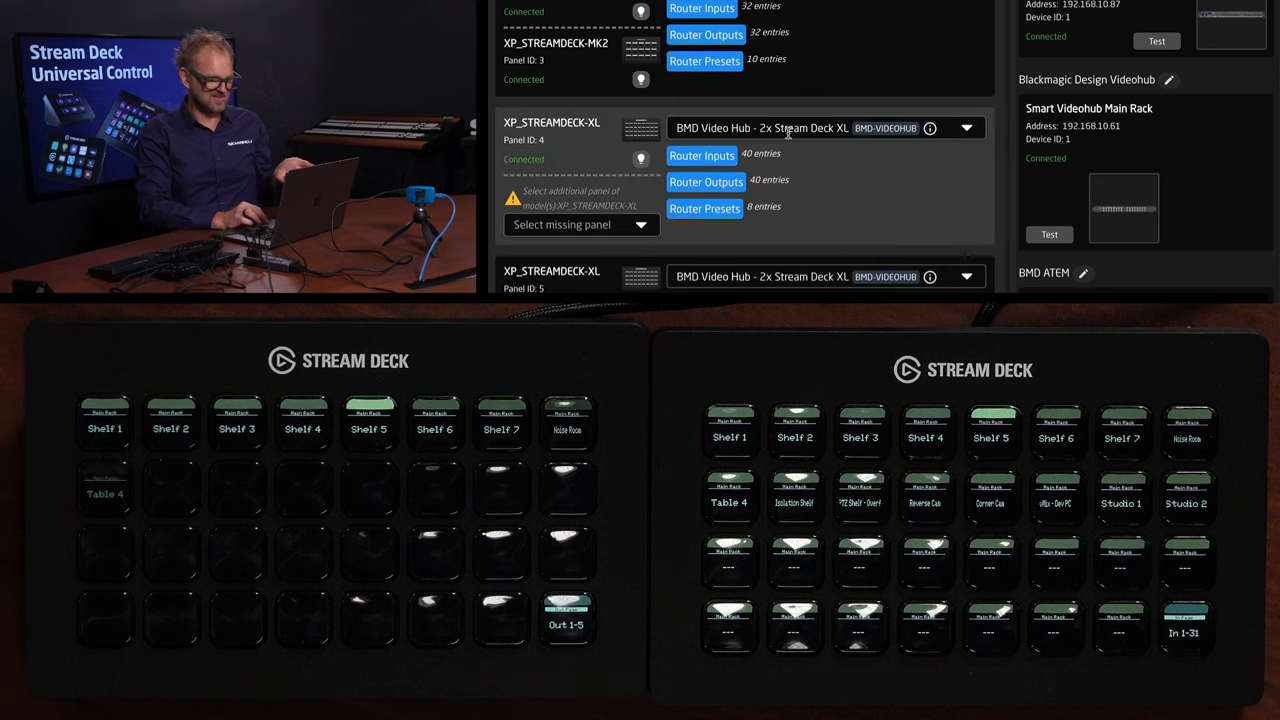
pyautogui.click(965, 127)
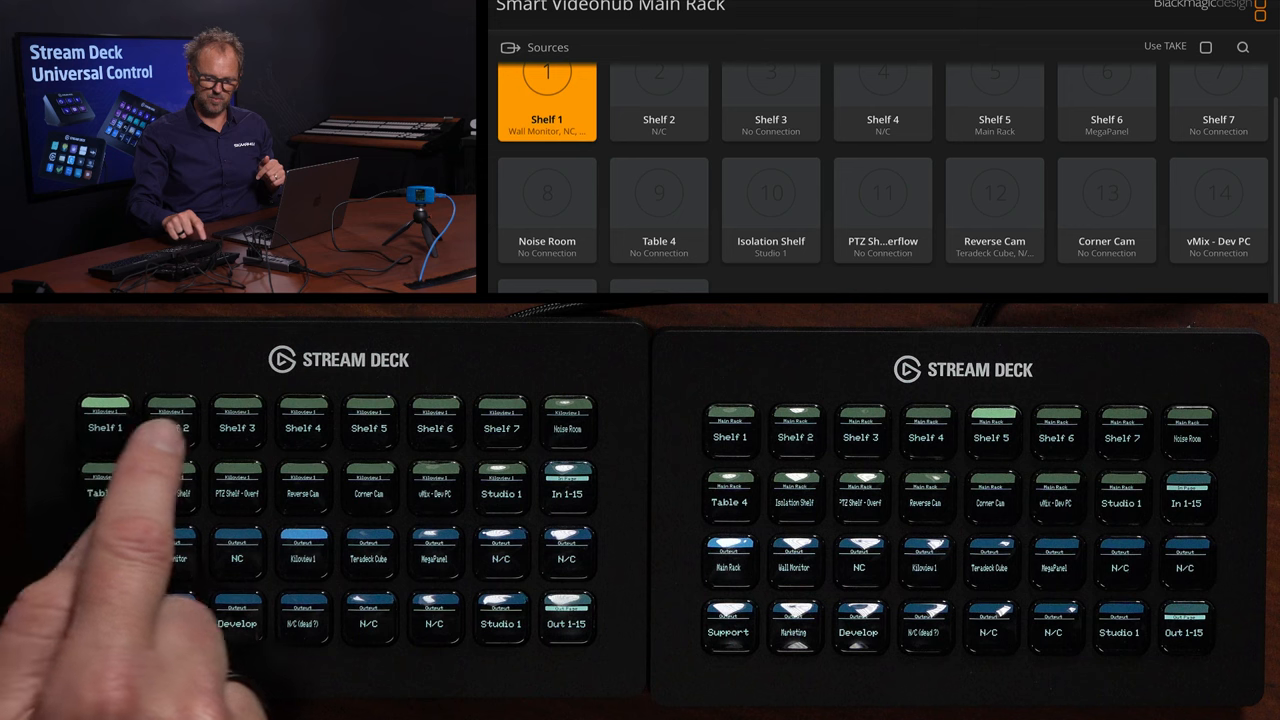
# Select a source on the Smart Videohub Main Rack Sources page.
pyautogui.click(369, 421)
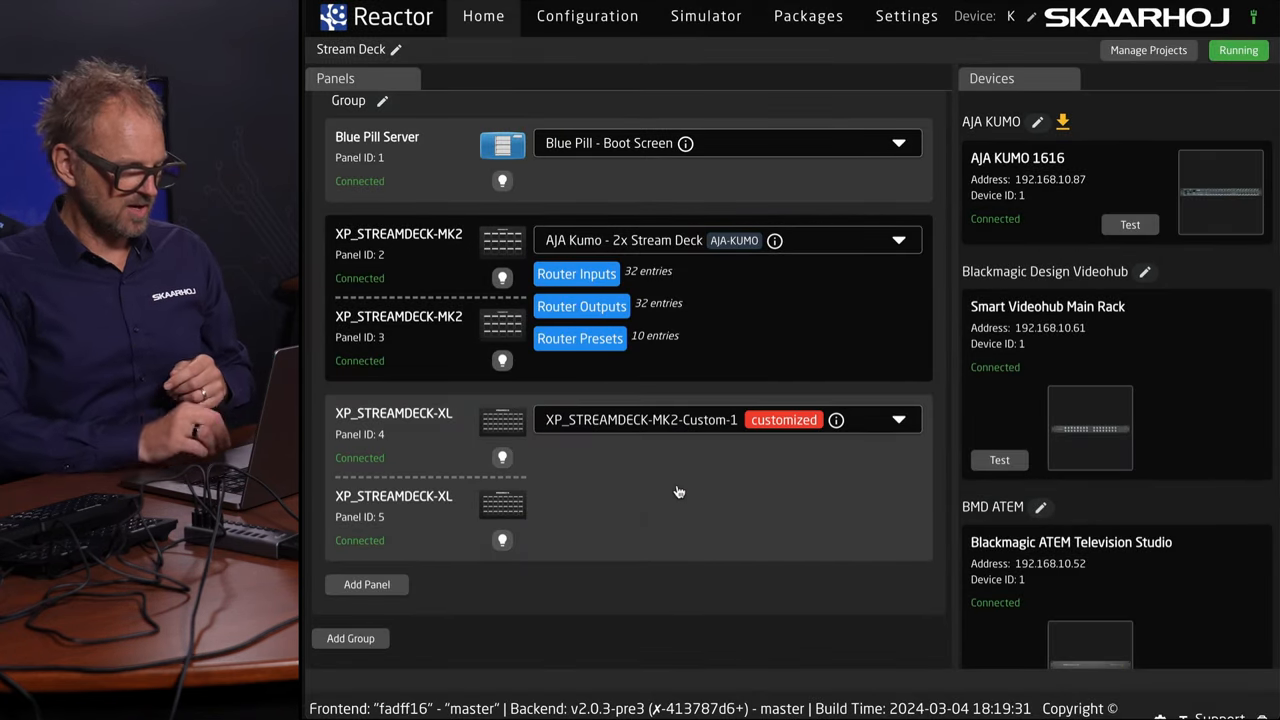
pyautogui.moveTo(675, 479)
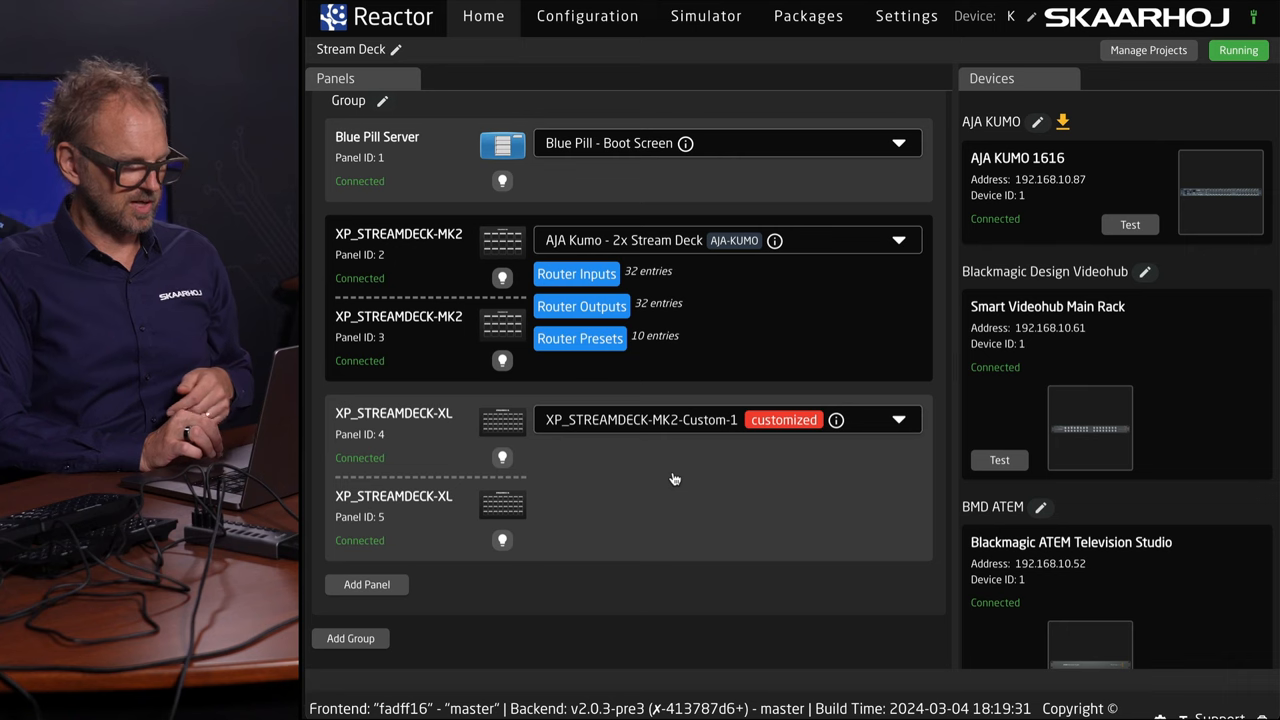
# Show the AJA Kumo 2x Stream Deck layout on Reactor's Configuration page.
pyautogui.click(587, 16)
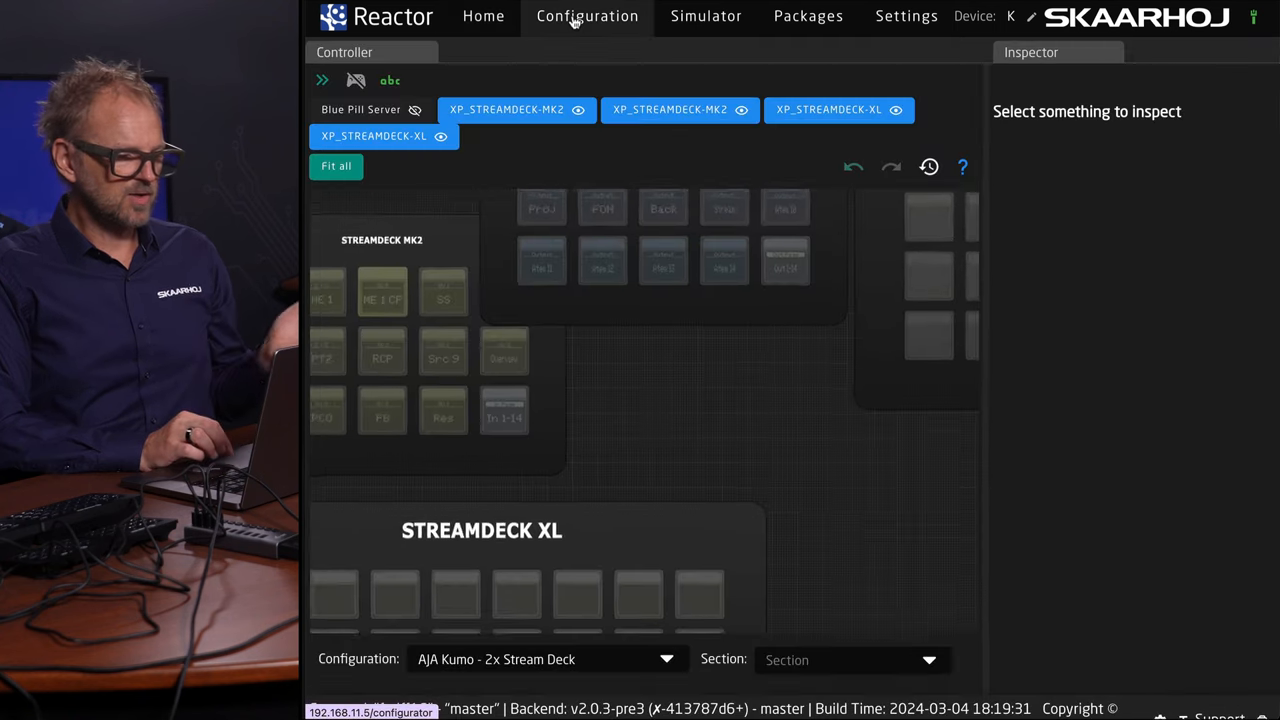
# Open the Stream Deck XL configuration and add a transparent page named 'Page 2'.
pyautogui.click(483, 16)
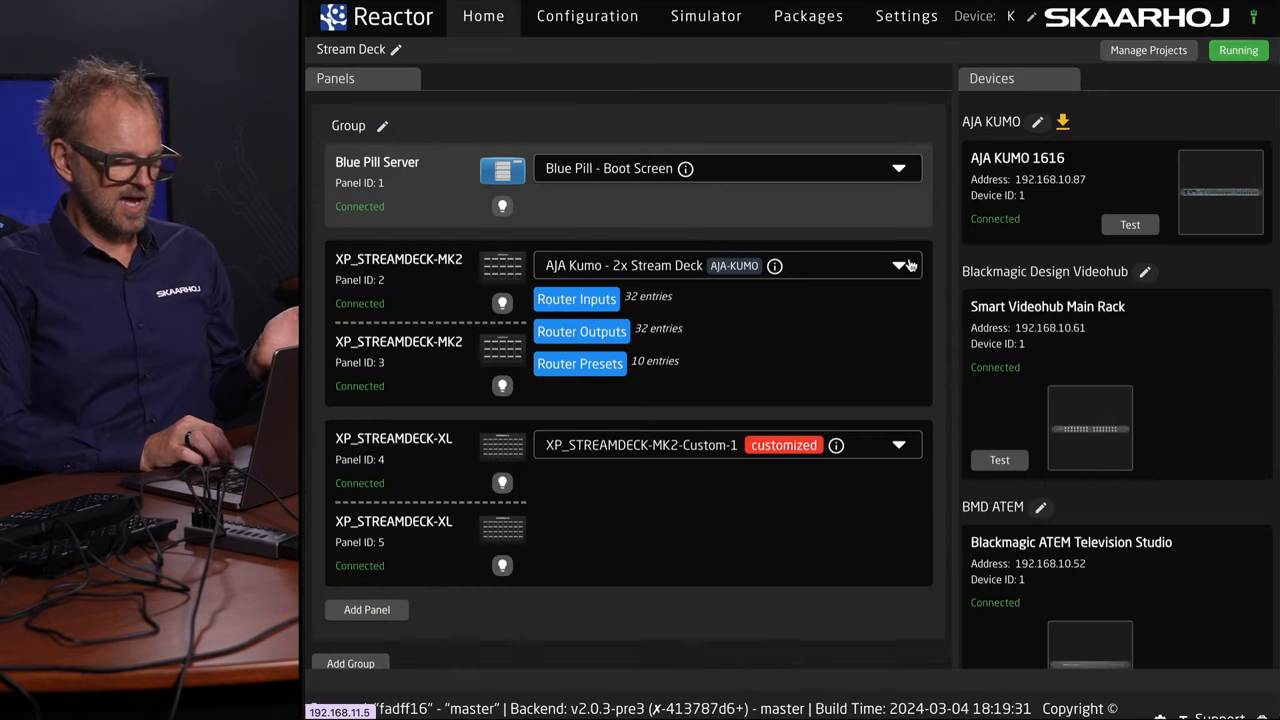
pyautogui.scroll(-3)
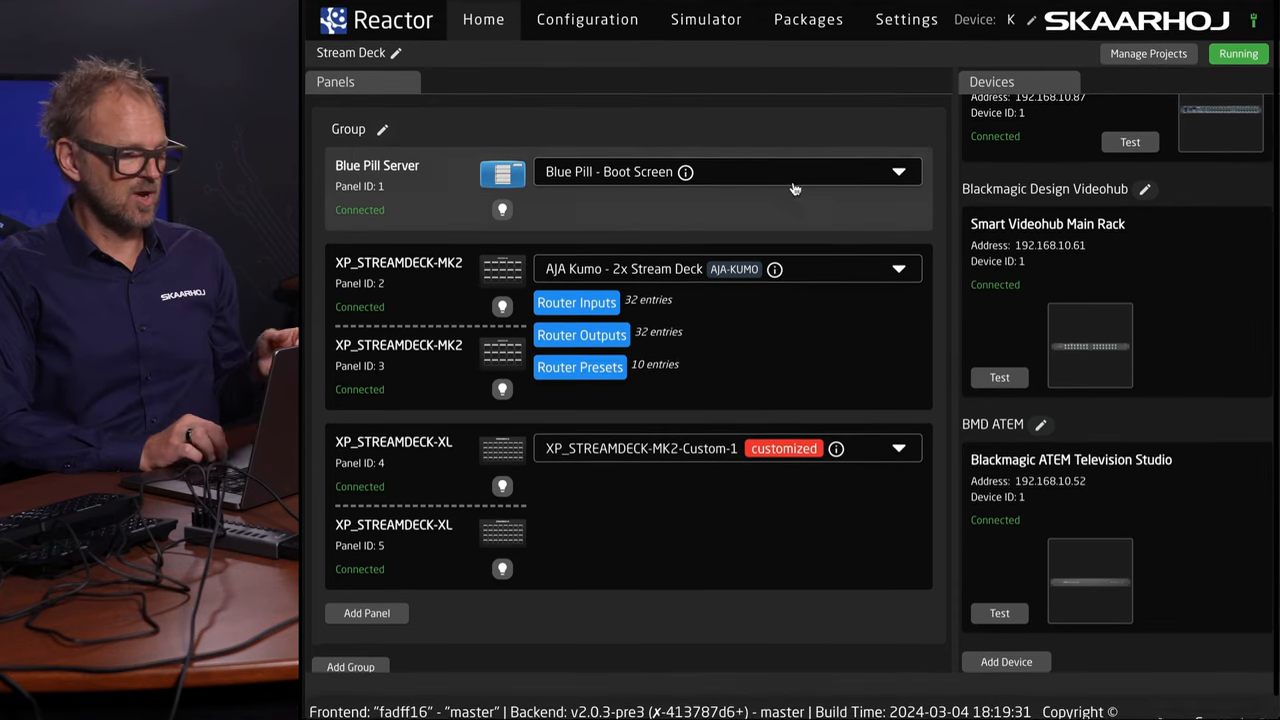
pyautogui.click(587, 18)
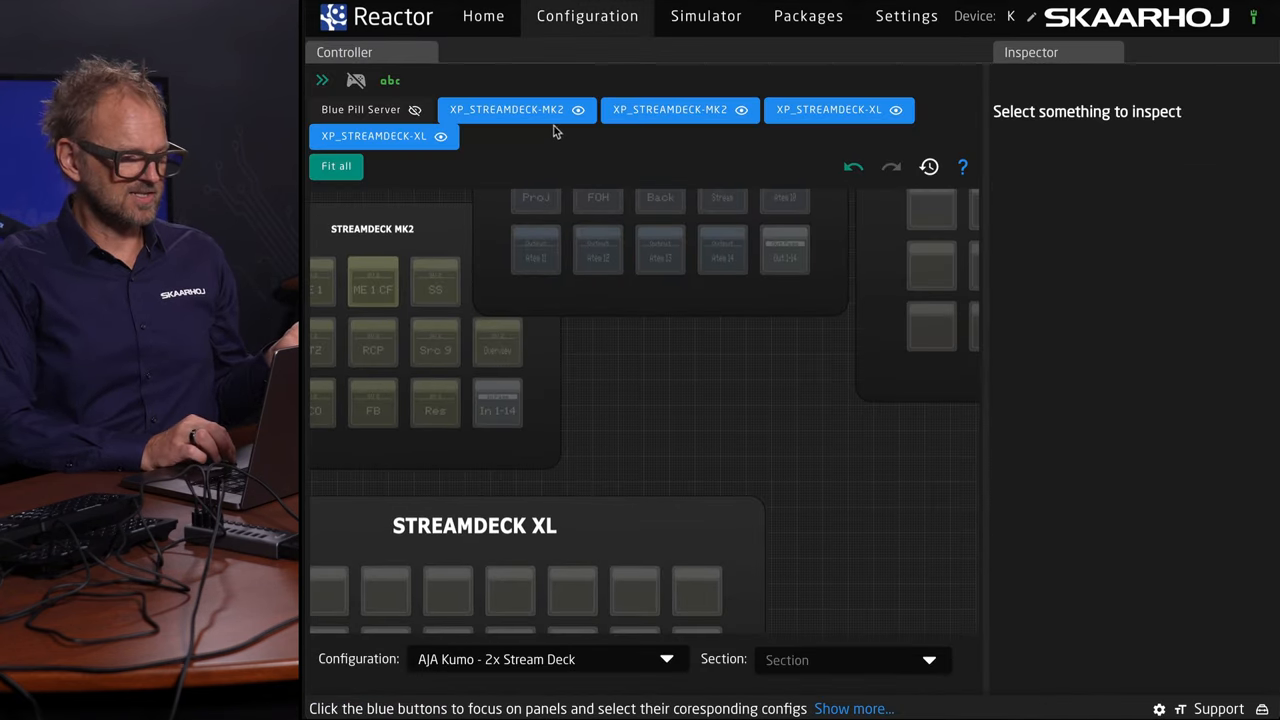
pyautogui.click(828, 109)
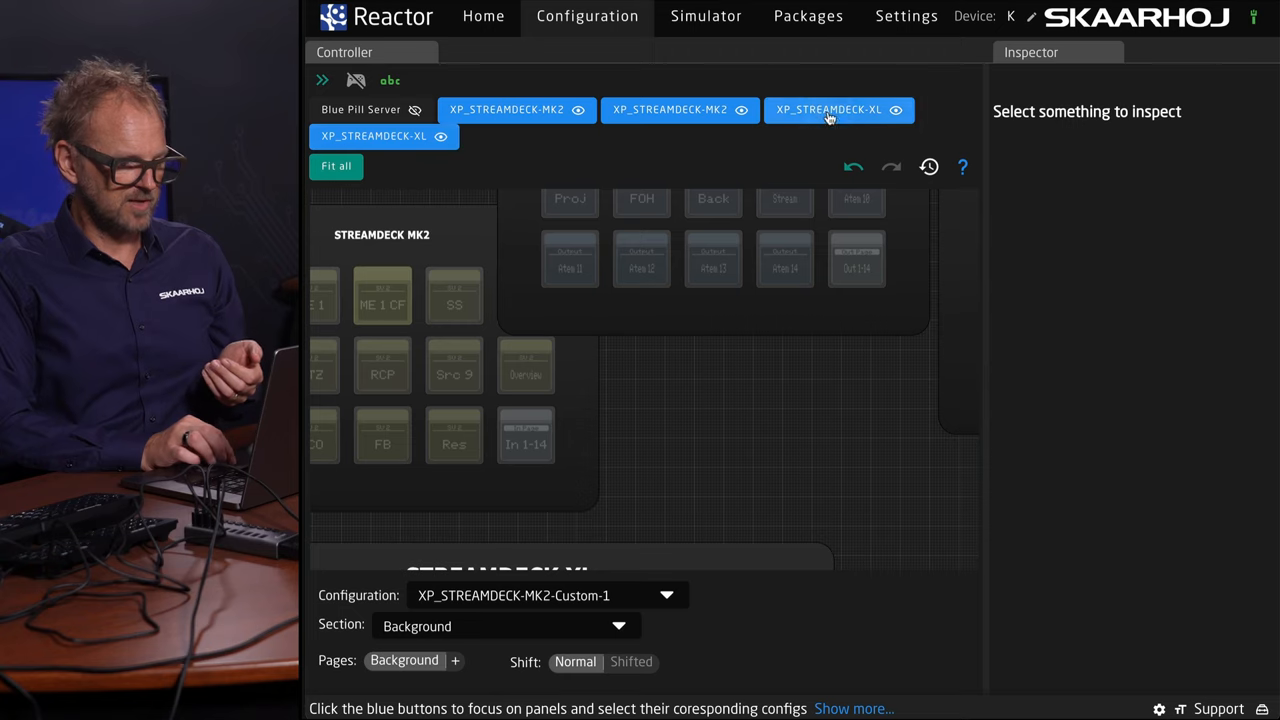
pyautogui.click(828, 110)
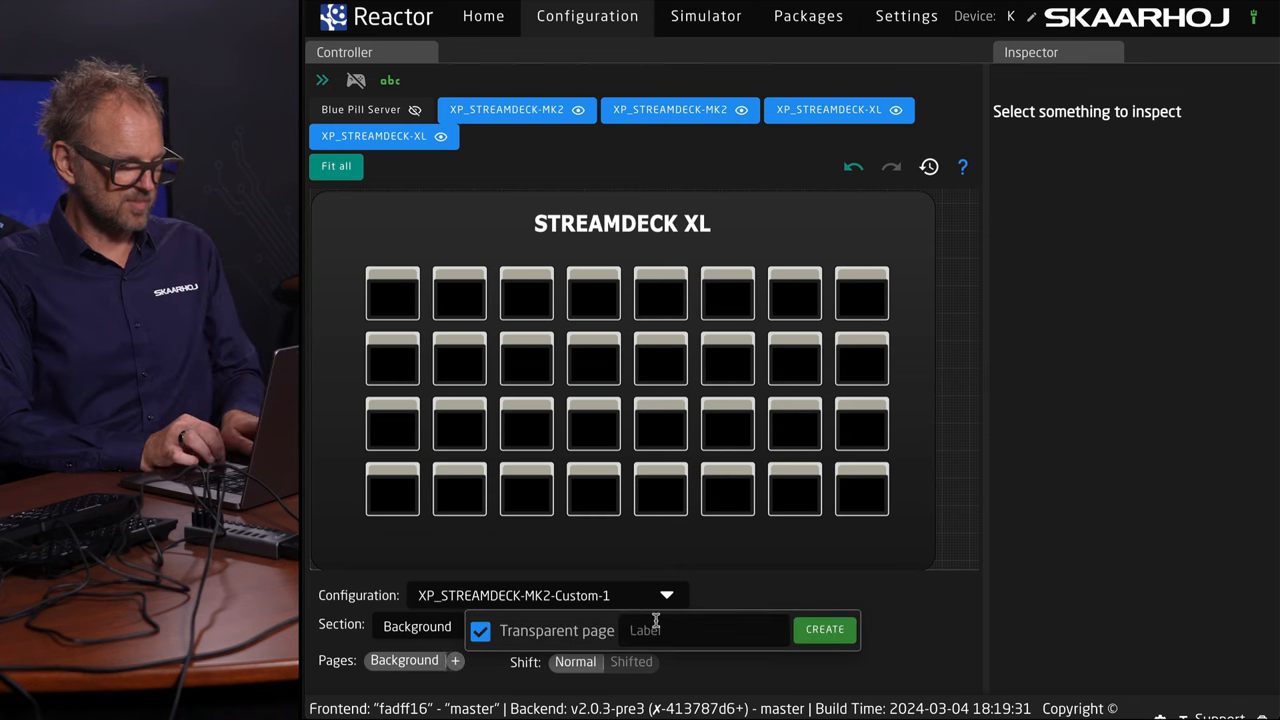
pyautogui.write('Page 2')
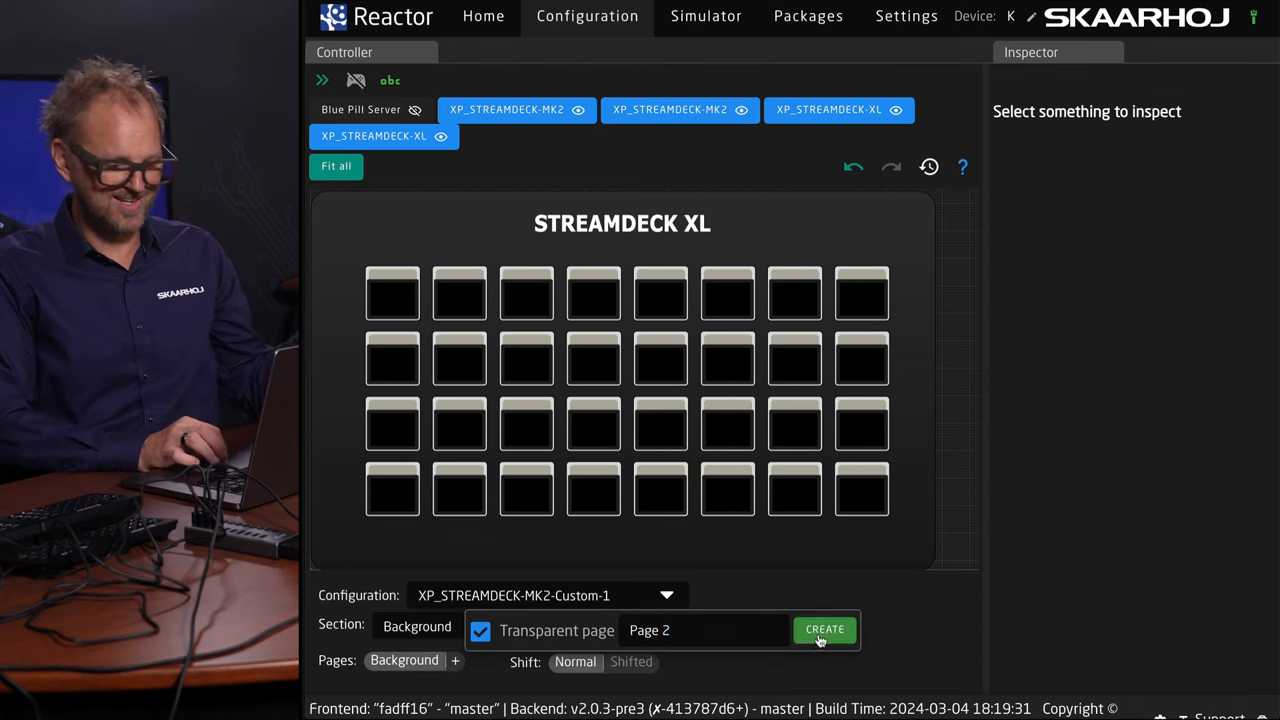
pyautogui.click(824, 630)
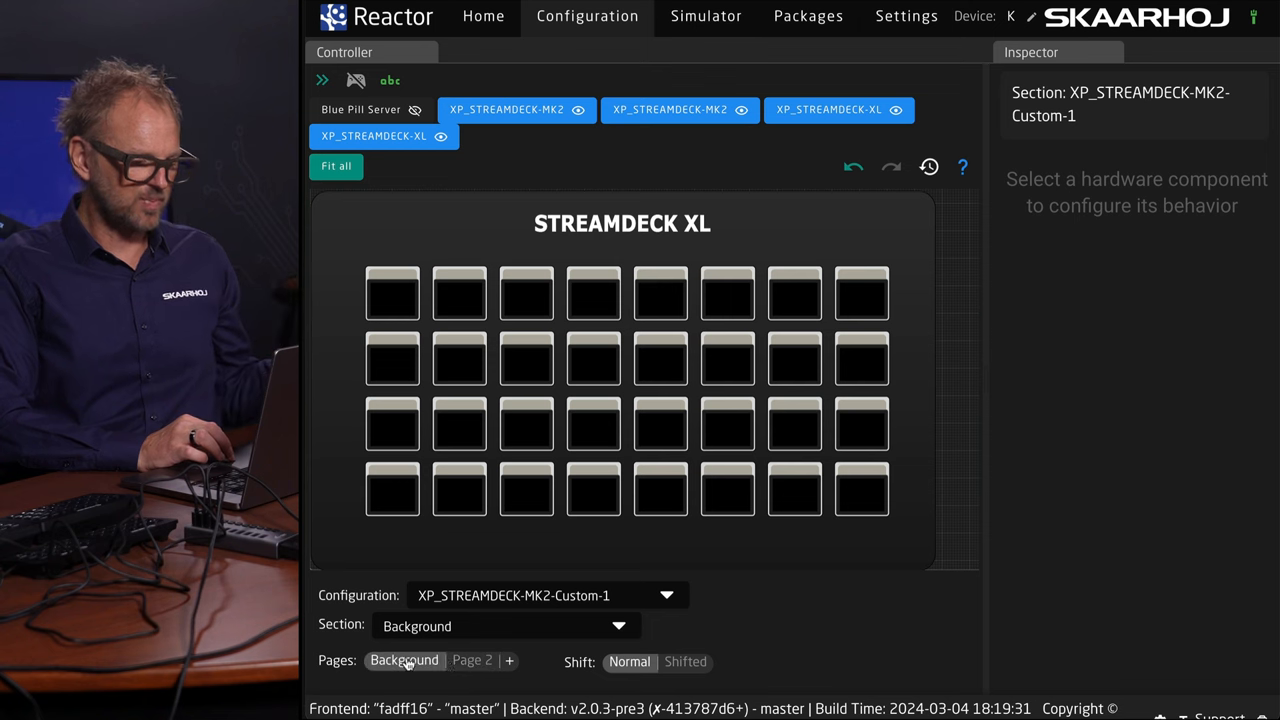
# Add a transparent page named 'Page 3' and return to the Background page.
pyautogui.click(509, 660)
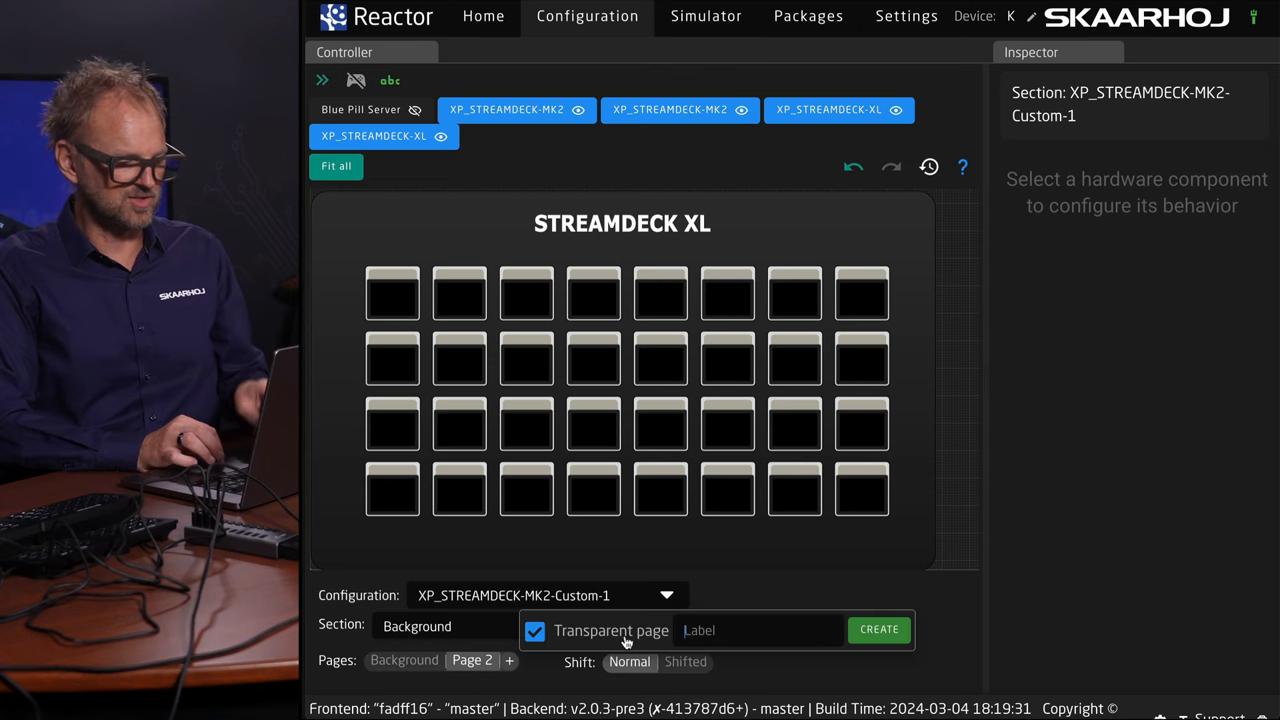
pyautogui.write('Page 3')
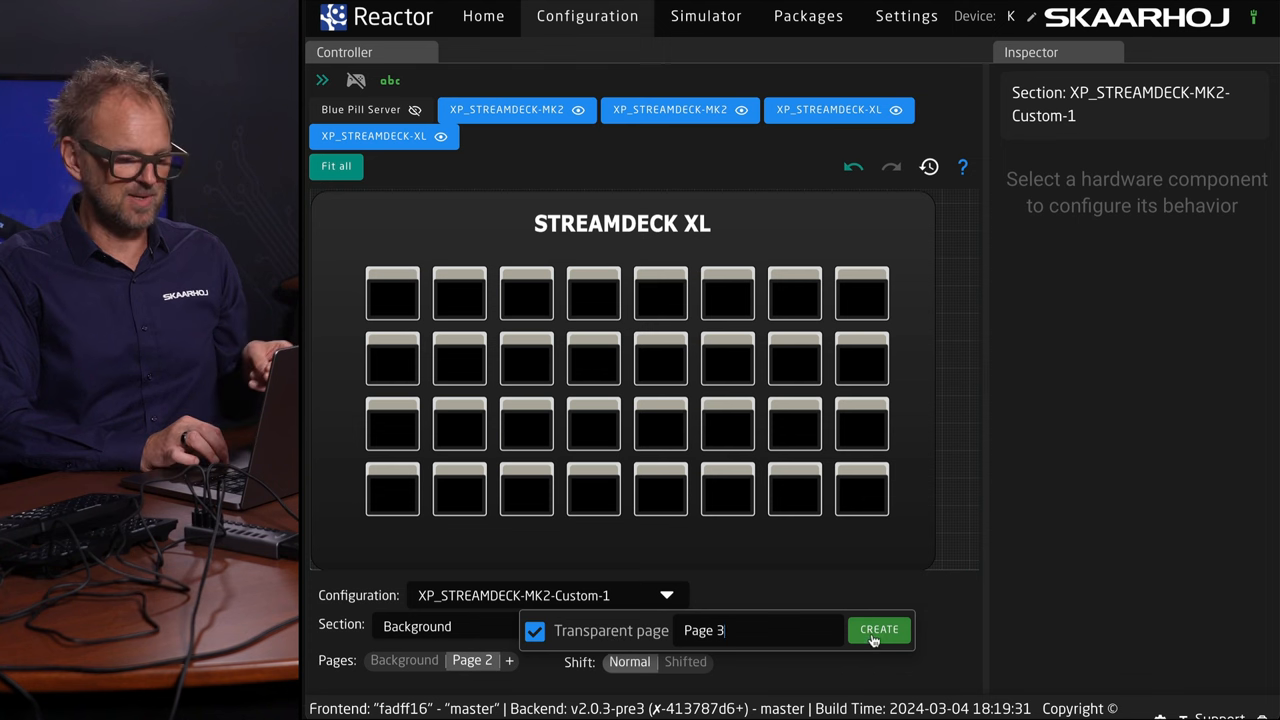
pyautogui.click(878, 630)
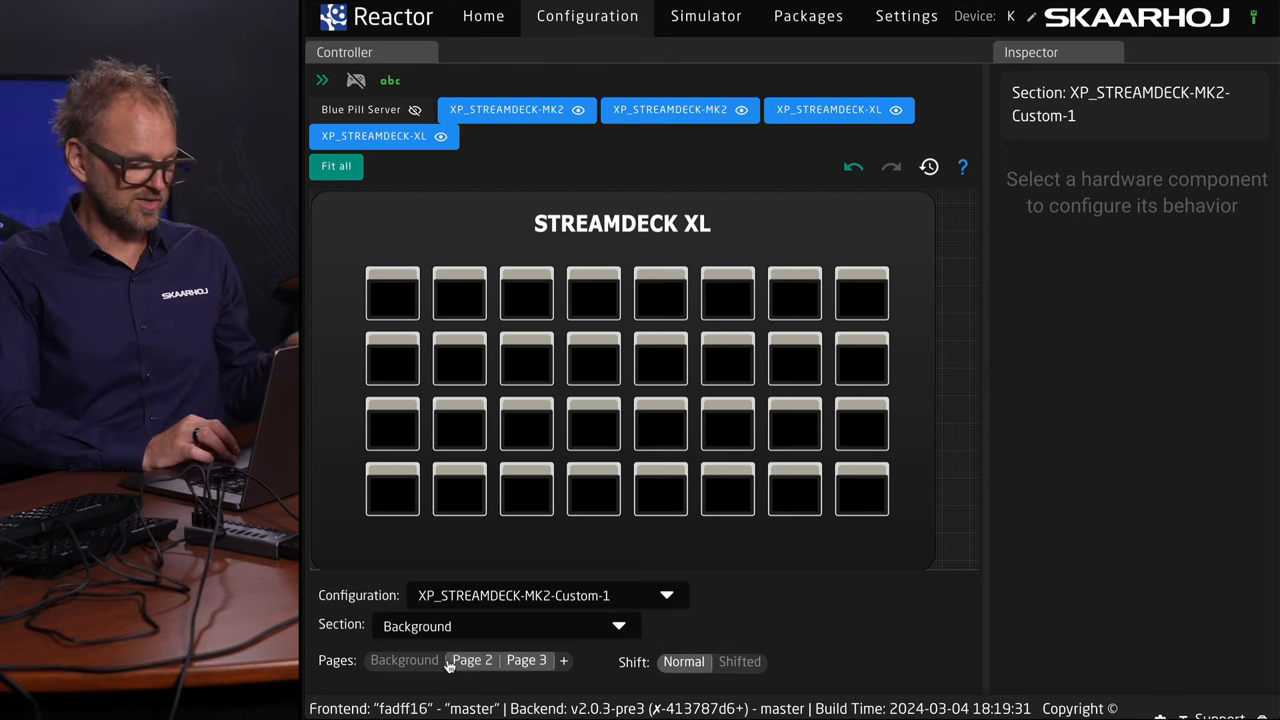
pyautogui.click(403, 660)
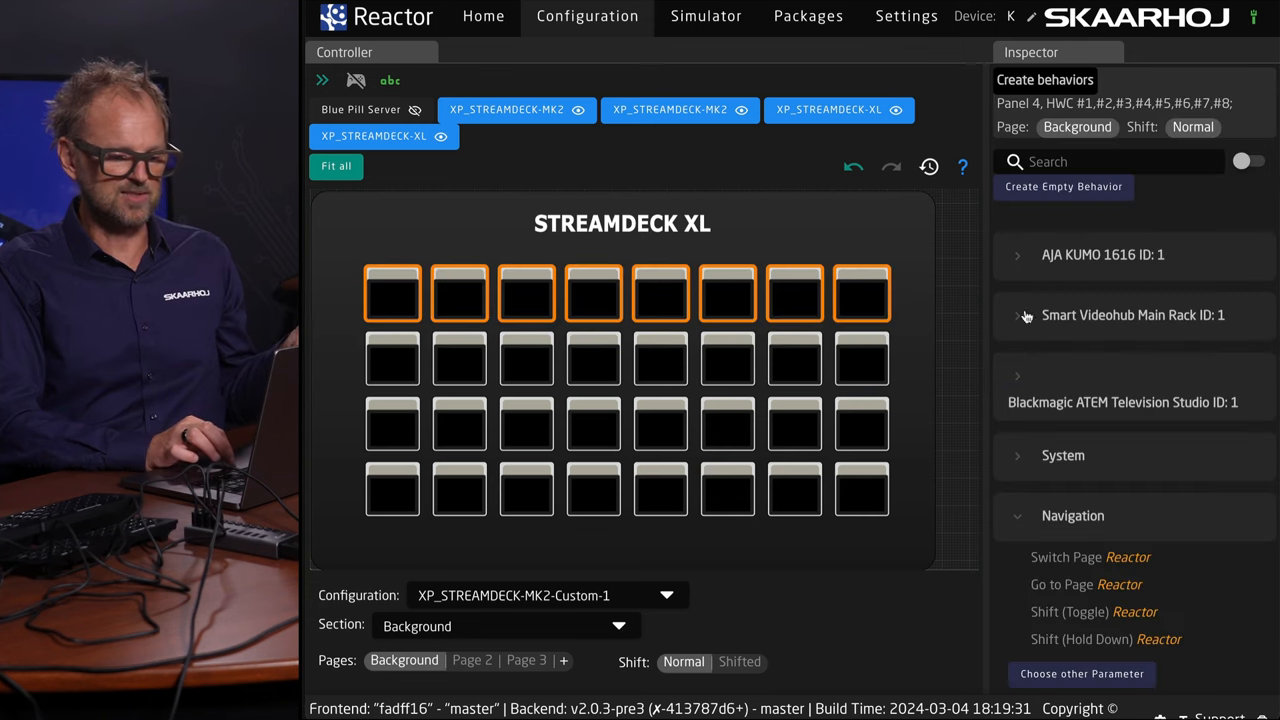
# Give the top-row buttons the ATEM ProgramPreview Select behavior with Input 1, then open Batch Edit.
pyautogui.click(1018, 378)
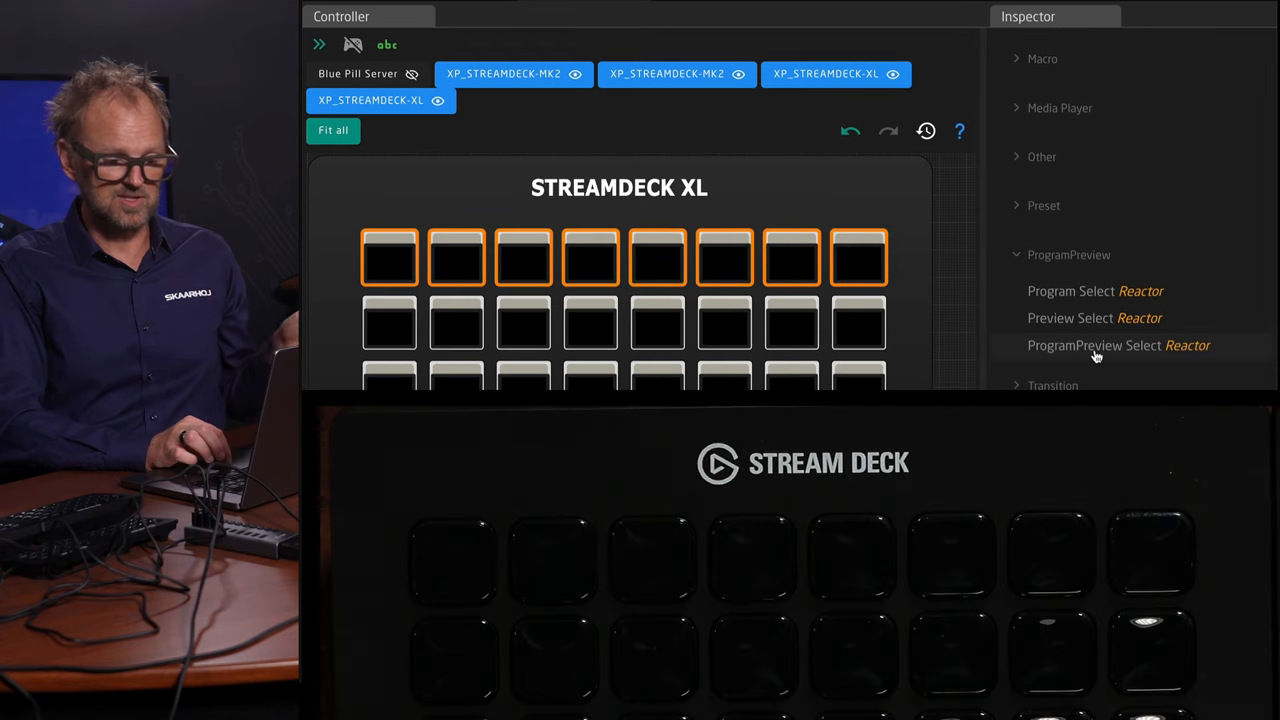
pyautogui.click(1094, 345)
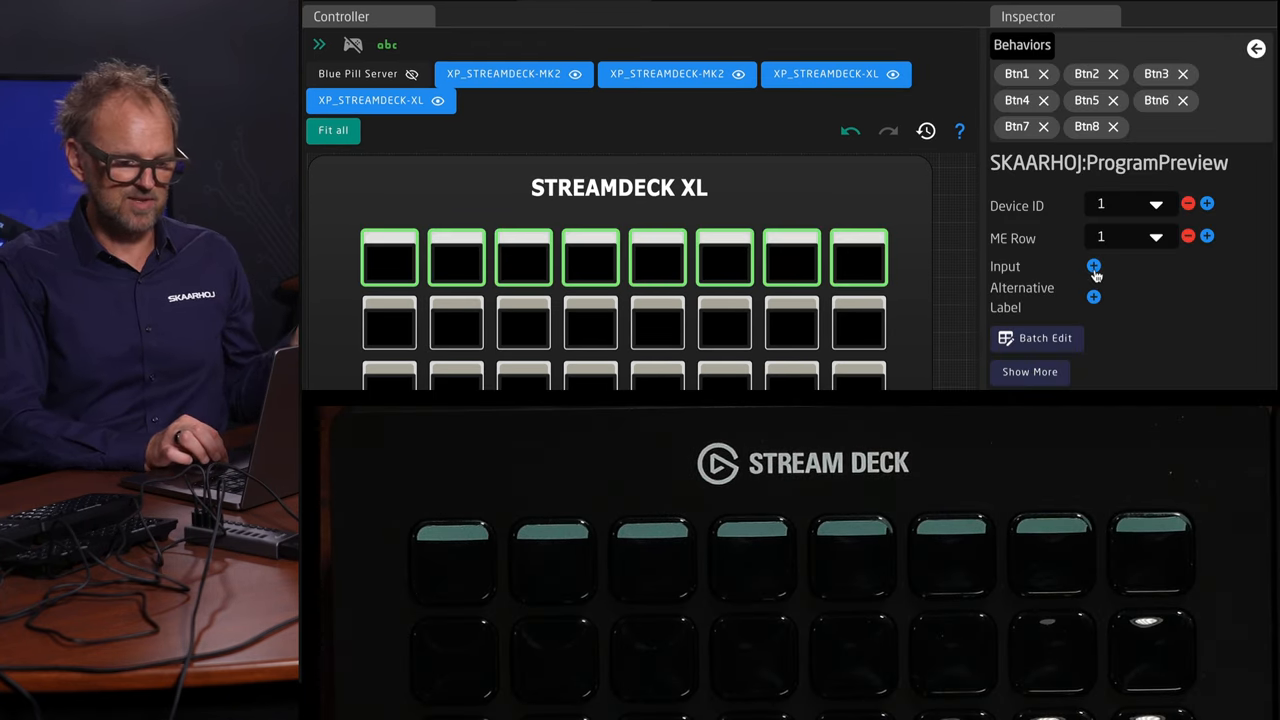
pyautogui.click(1093, 267)
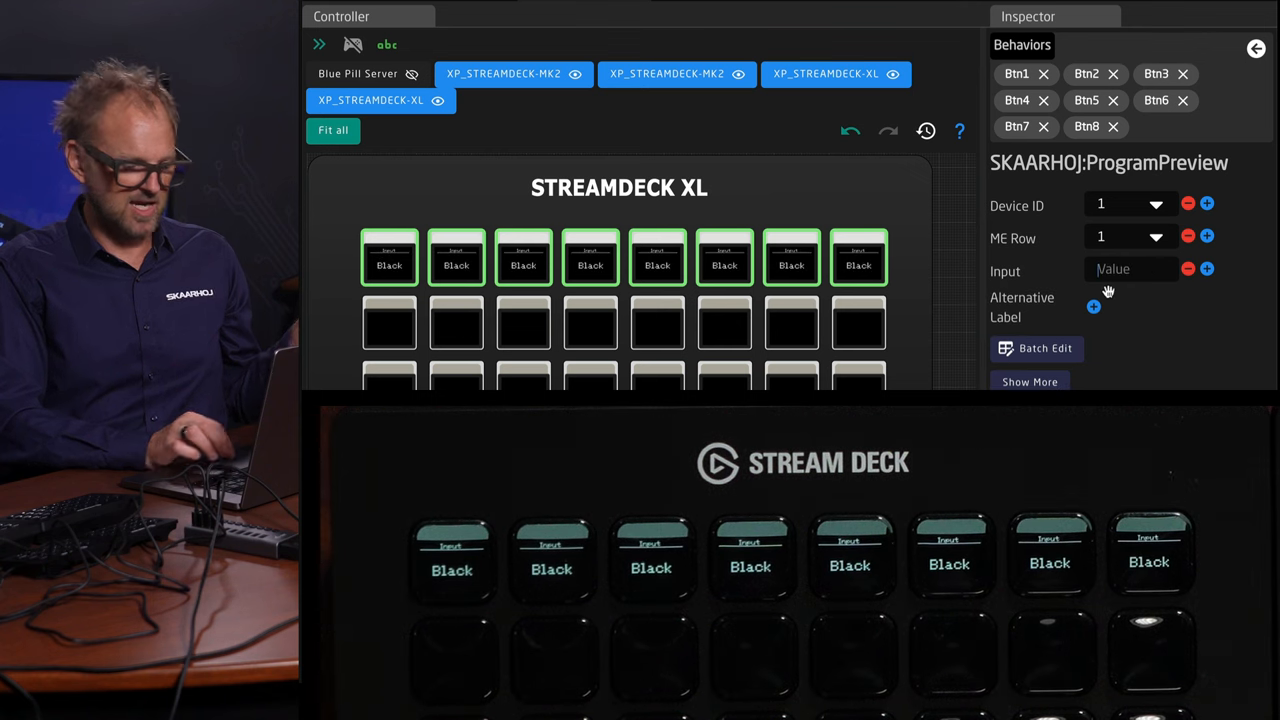
pyautogui.write('1')
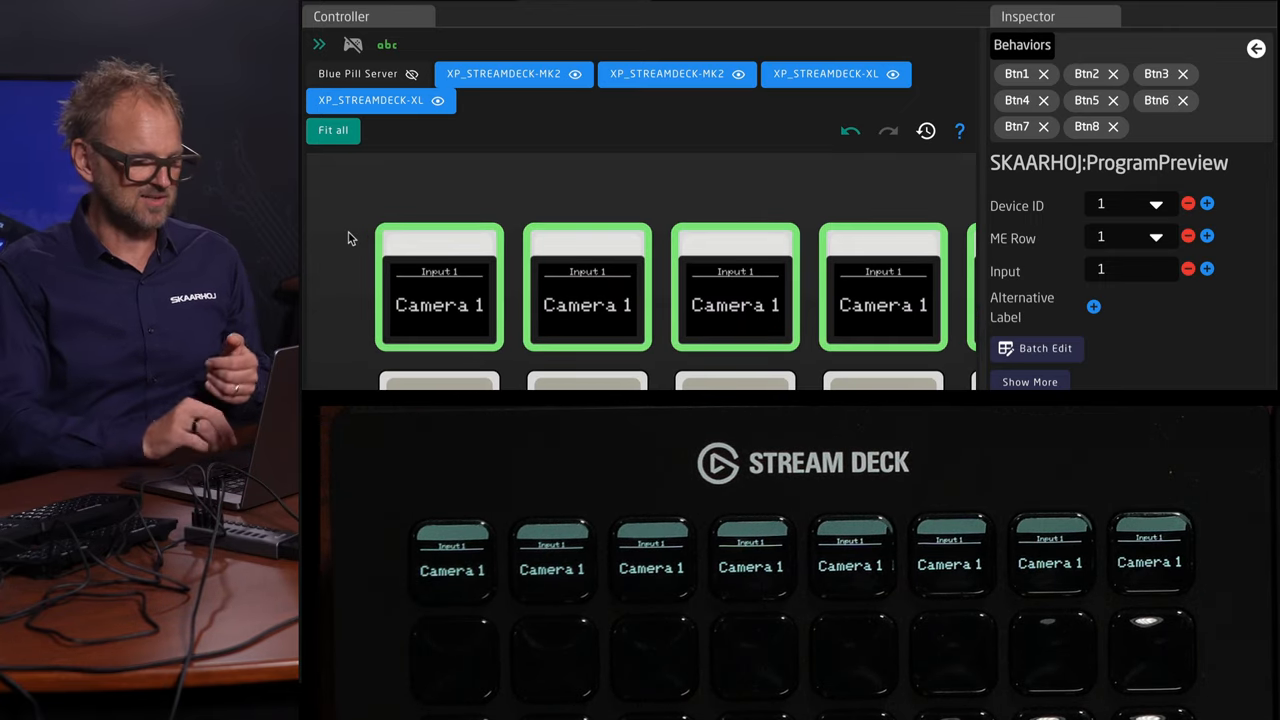
pyautogui.click(1036, 348)
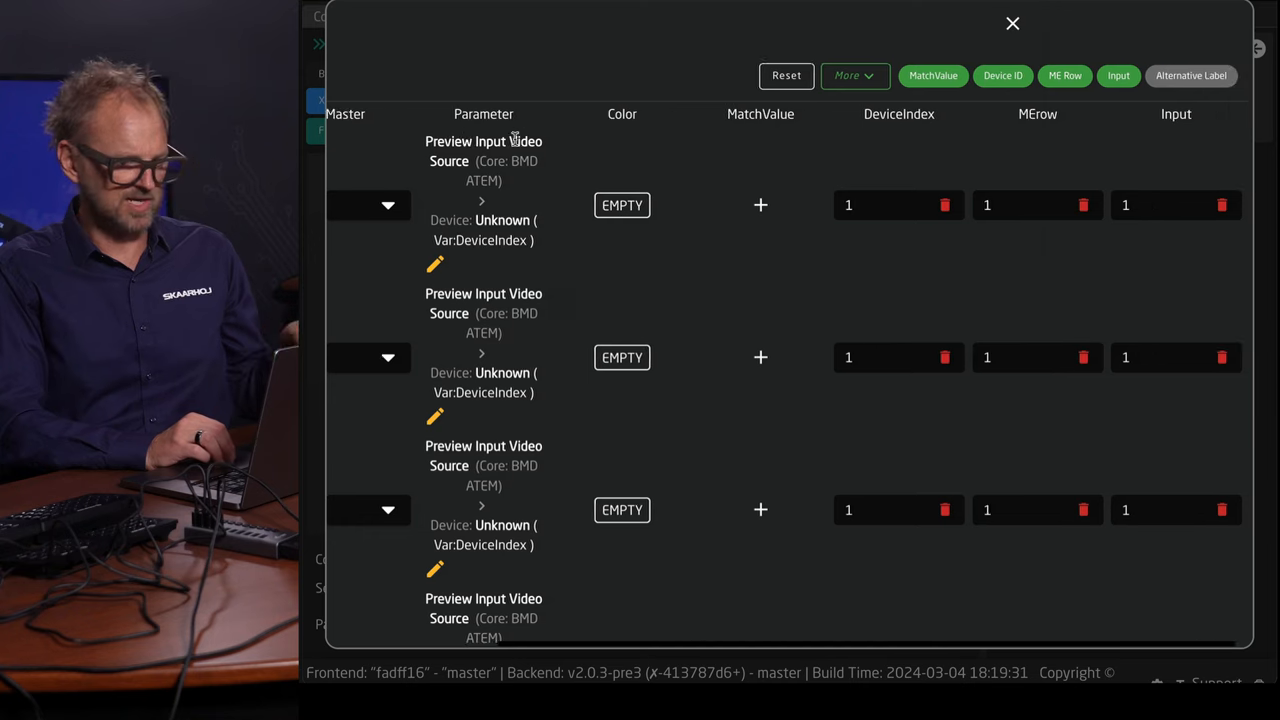
# In Batch Edit, increment the Input column by +1 per button and confirm.
pyautogui.click(1171, 205)
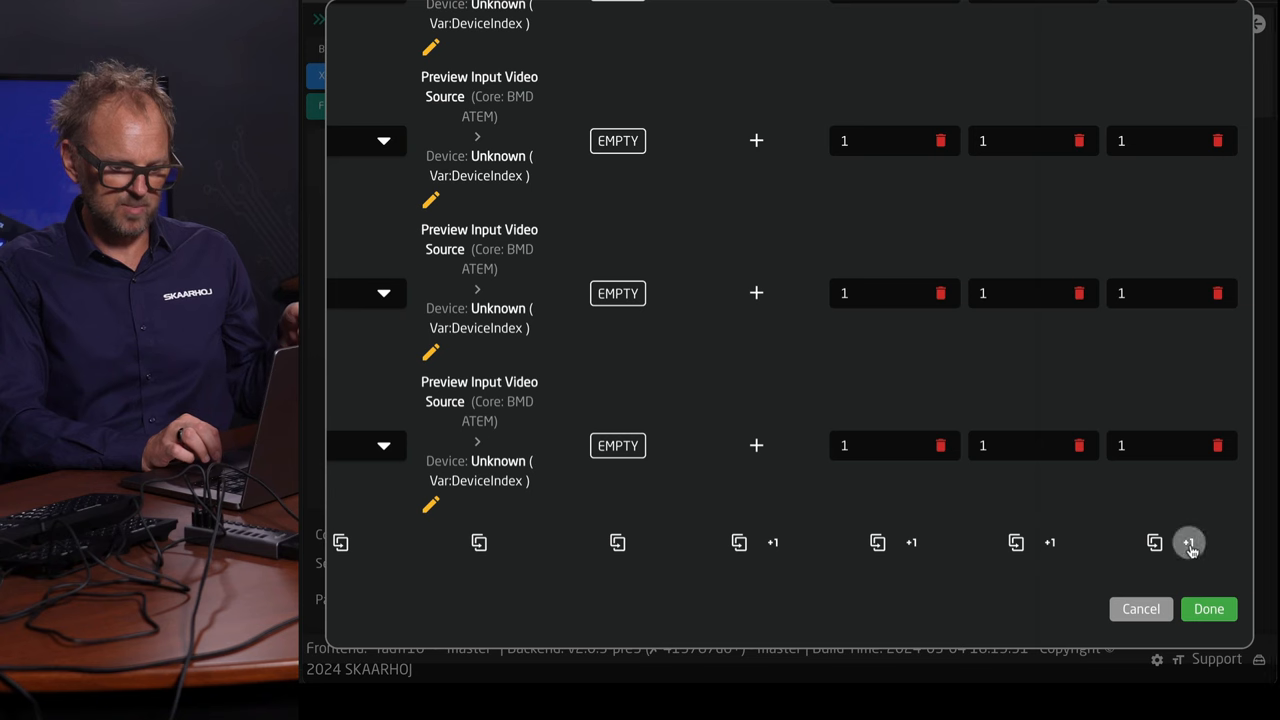
pyautogui.click(1188, 542)
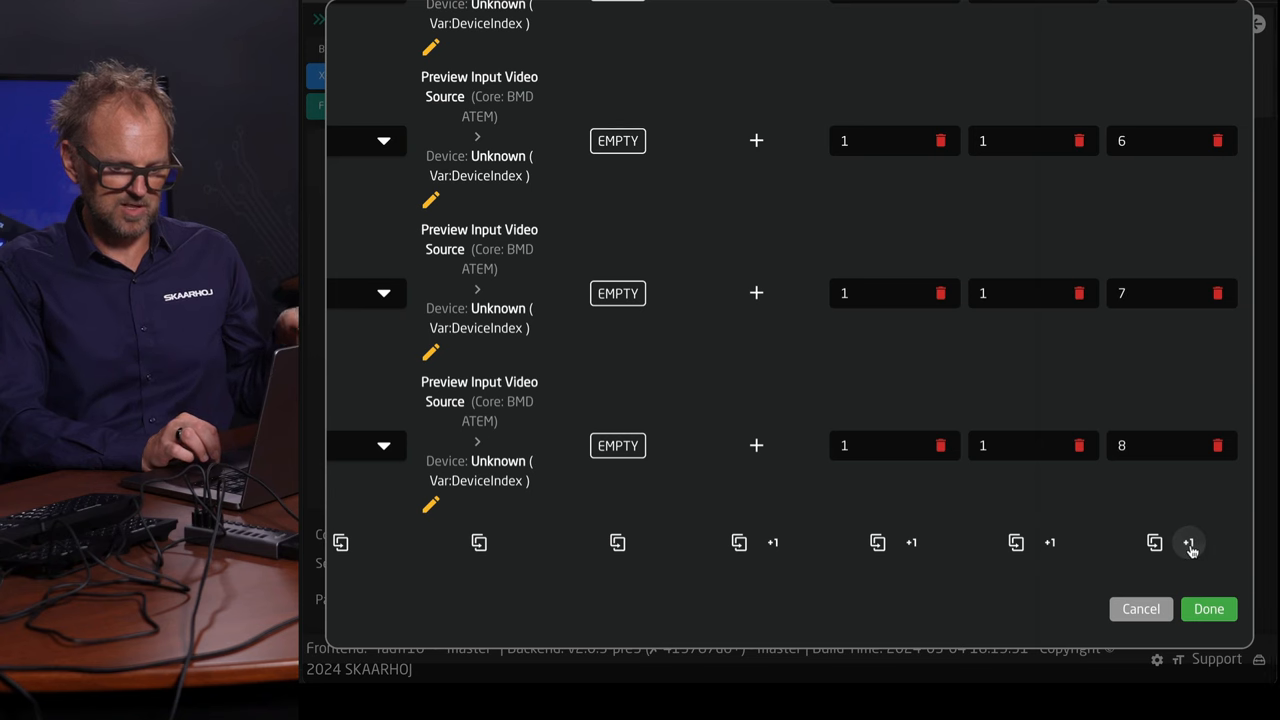
pyautogui.click(1208, 609)
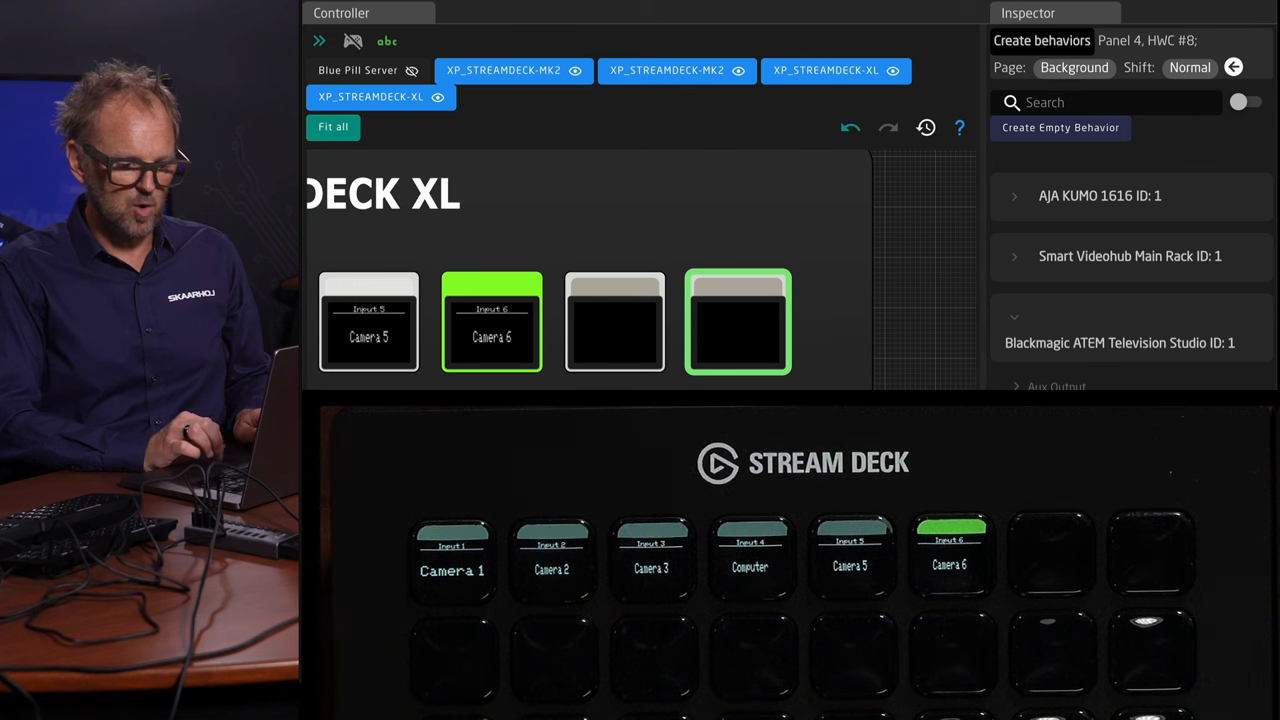
# Search 'cut' and assign the BMD ATEM Cut behavior to Btn8.
pyautogui.write('cut')
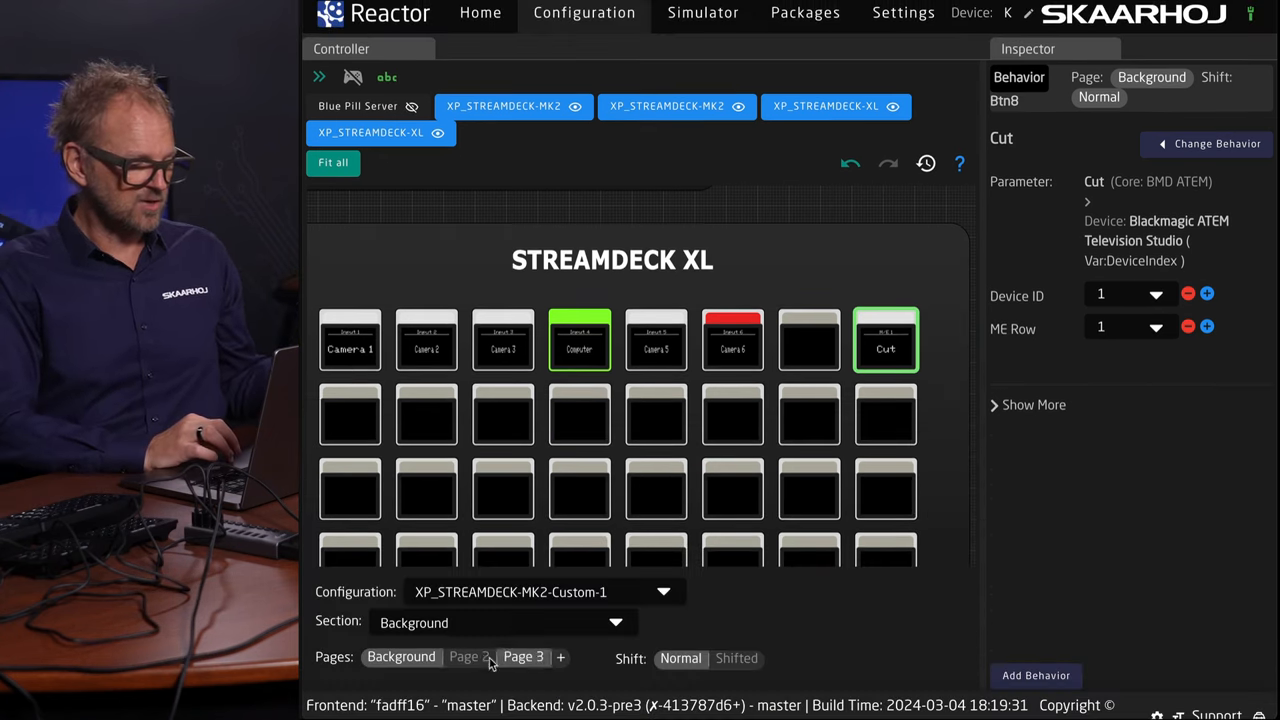
# Create a non-transparent page named 'Not Transparent' and switch to it.
pyautogui.click(468, 657)
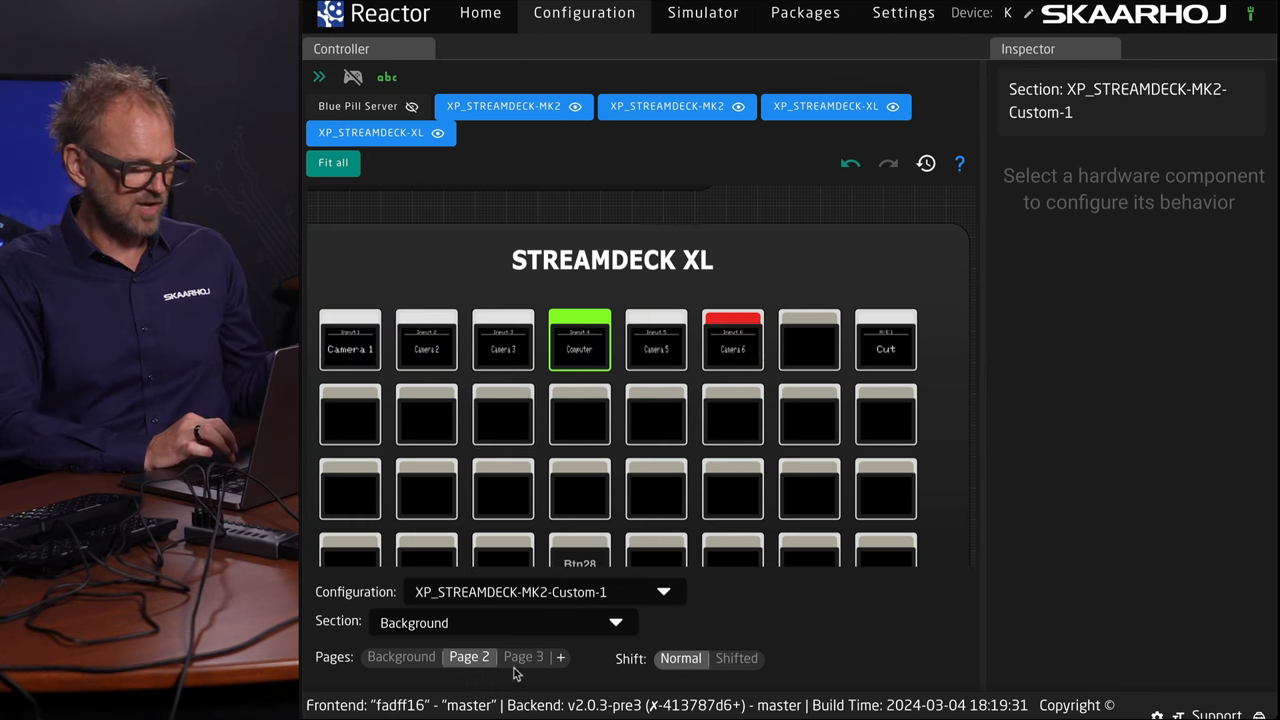
pyautogui.click(560, 657)
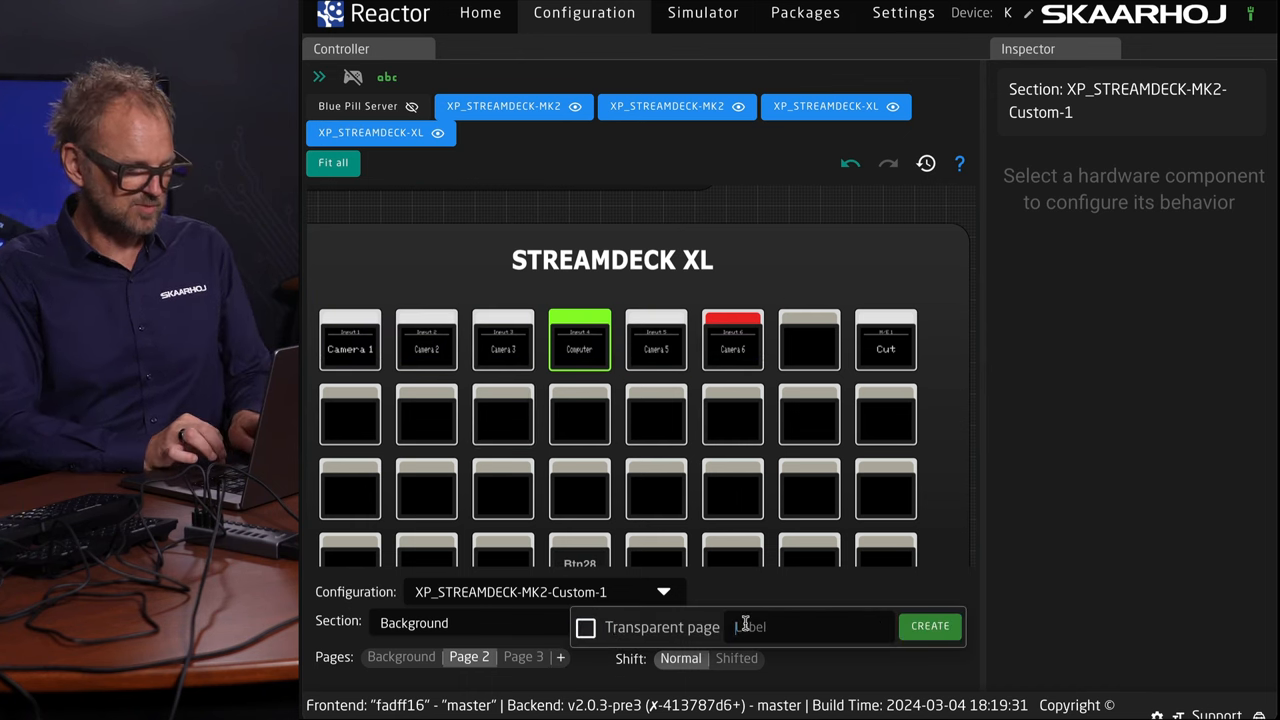
pyautogui.write('Not Transpa')
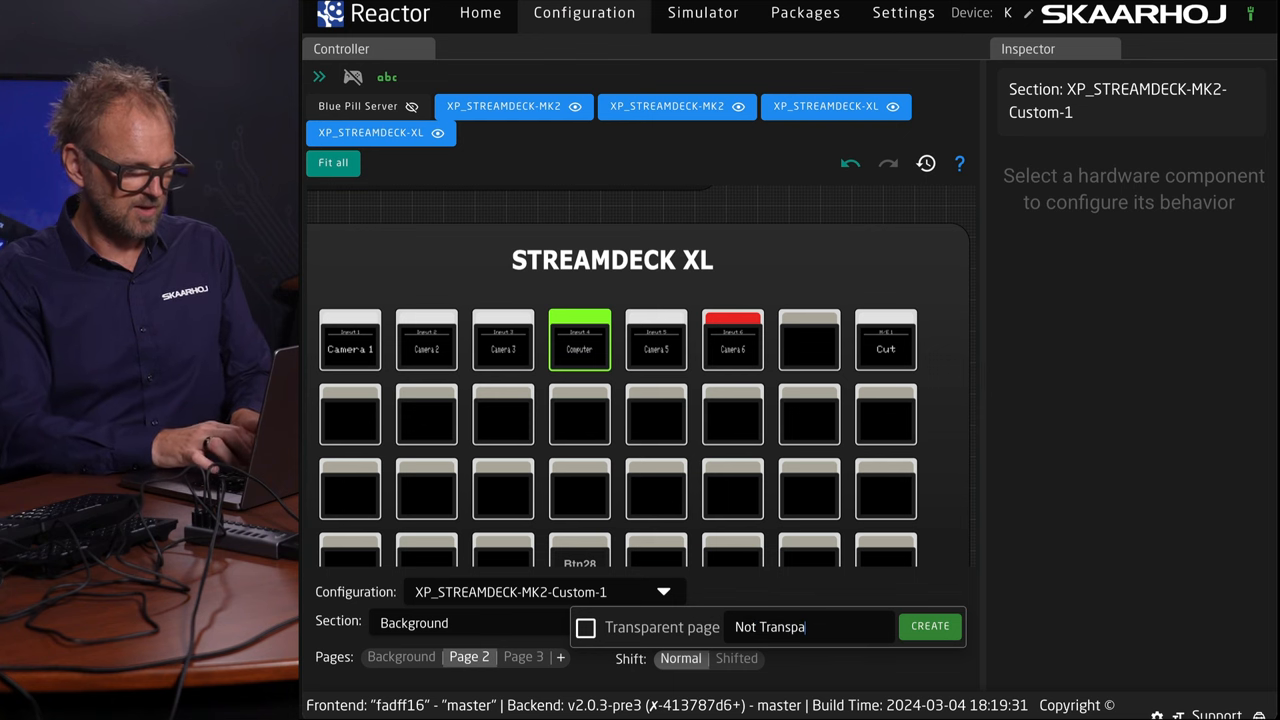
pyautogui.click(929, 626)
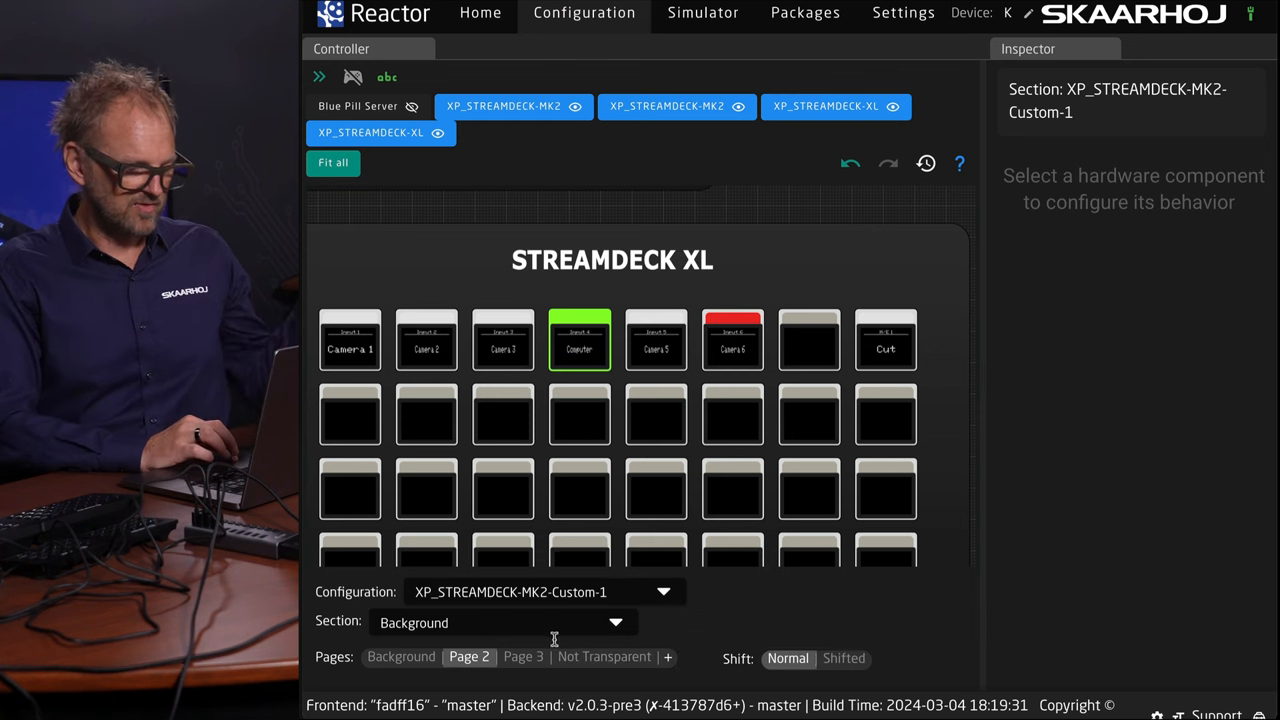
pyautogui.click(604, 657)
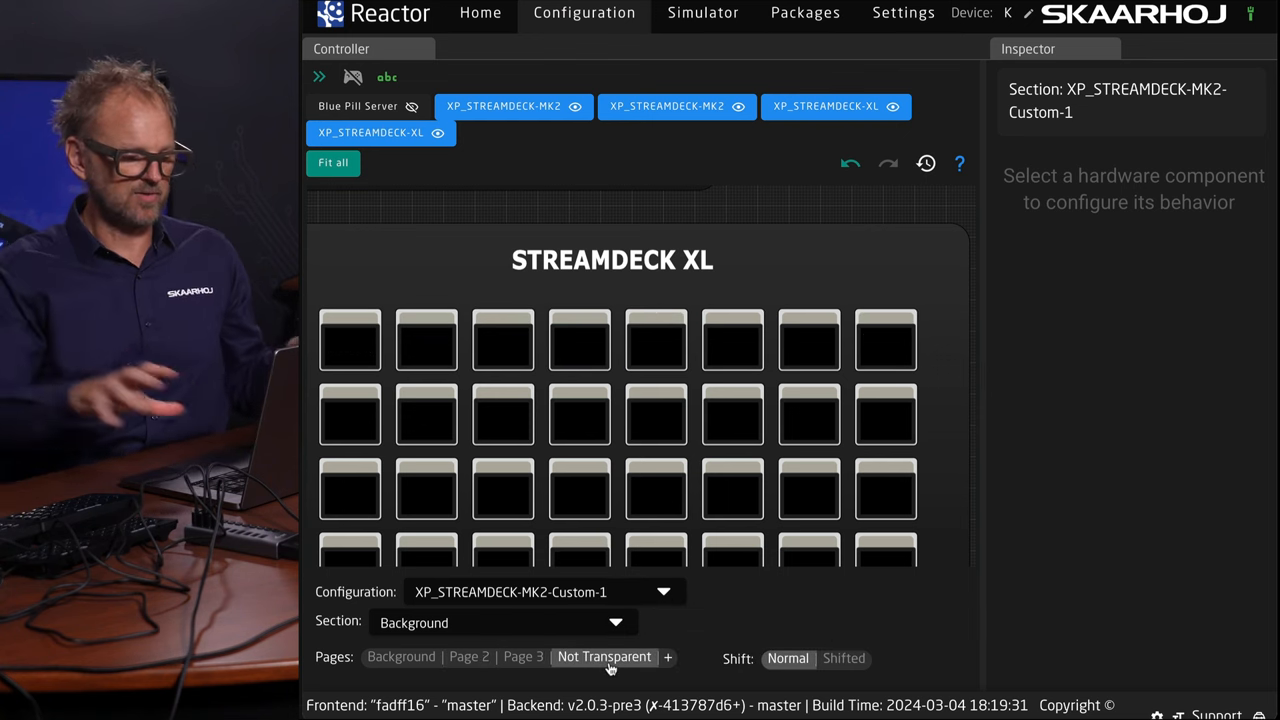